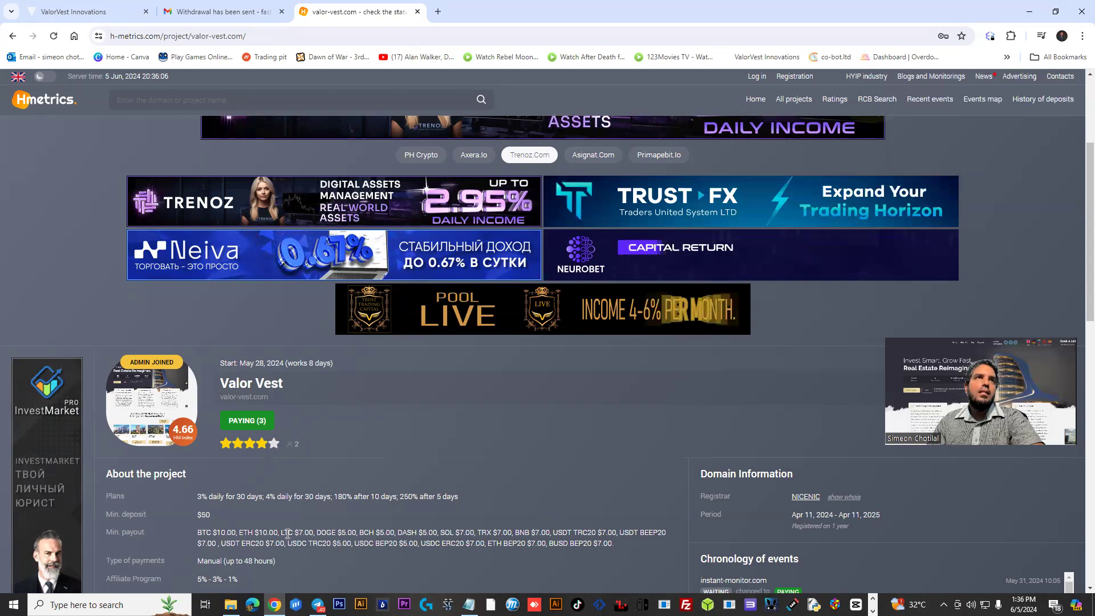
Step: Review Valor Vest's h-metrics listing and the withdrawal-sent email, then return to ValorVest
scroll(down, 3)
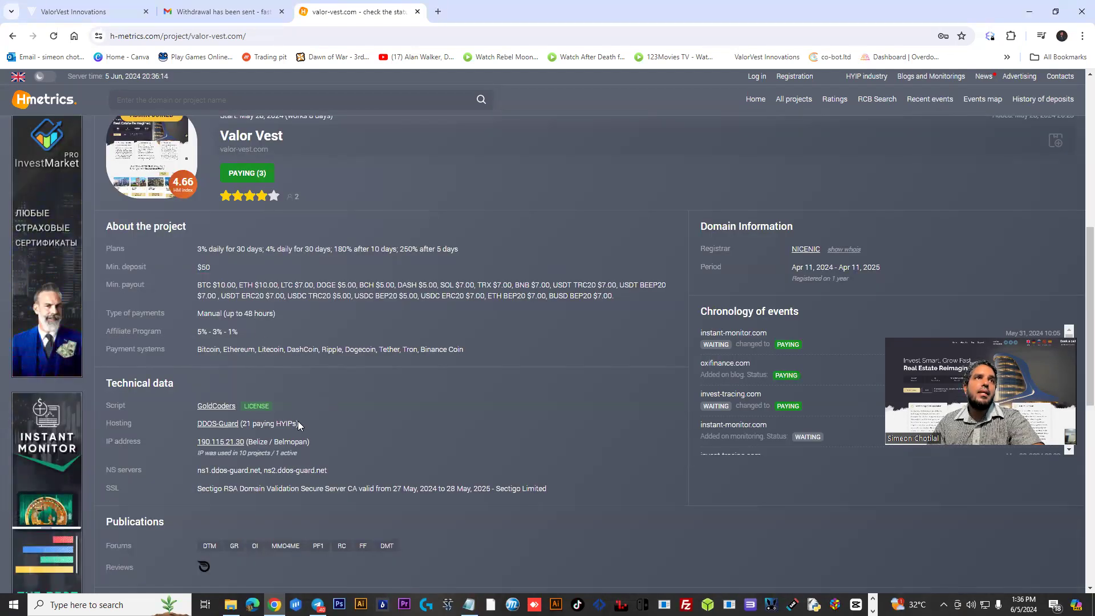
scroll(down, 3)
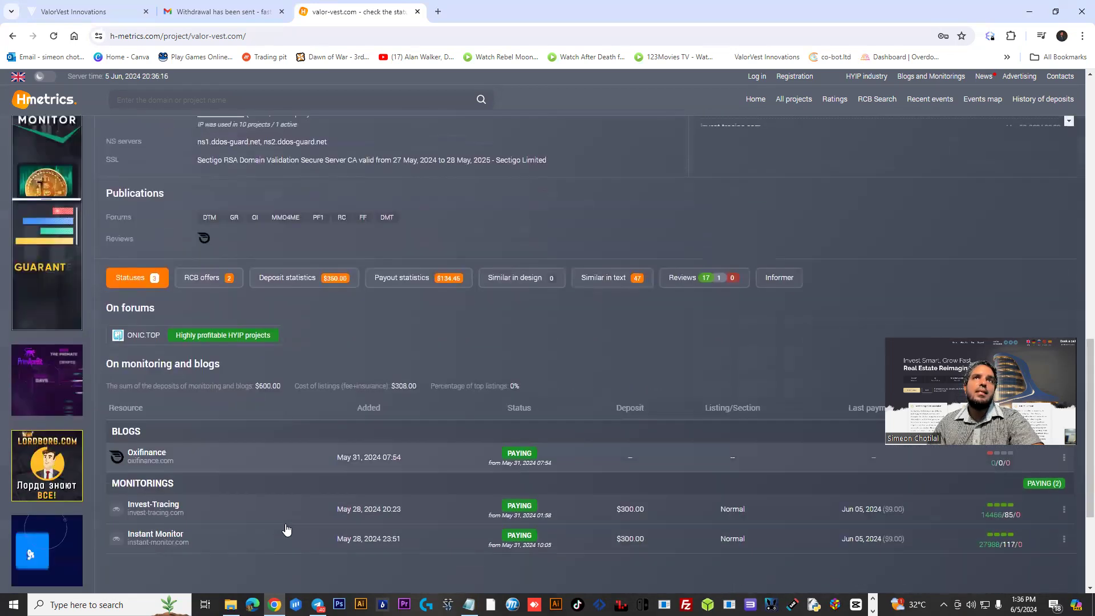
click(218, 11)
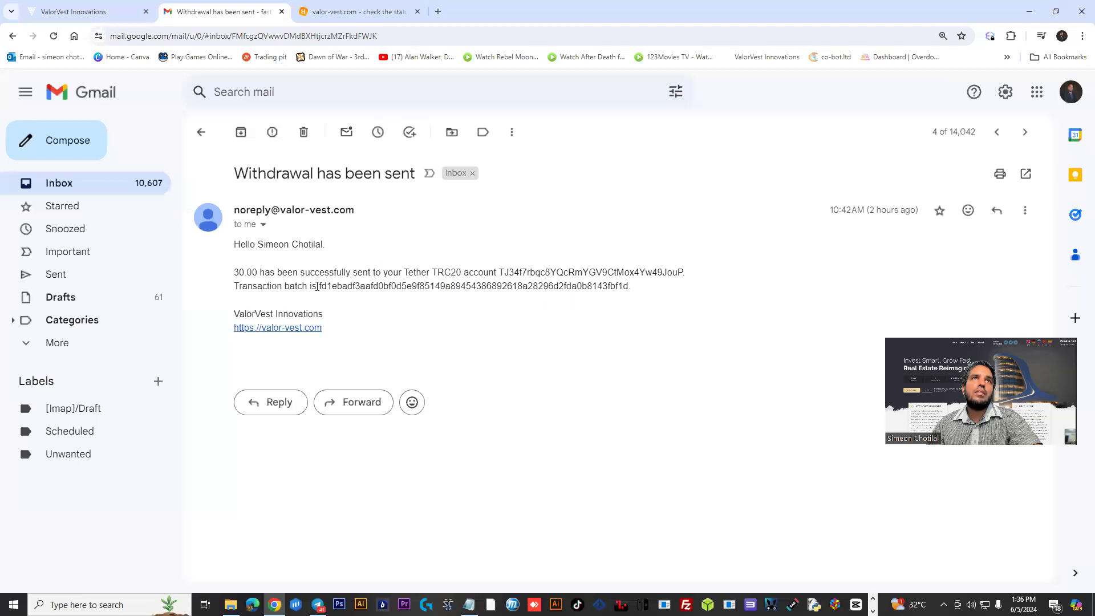
click(84, 11)
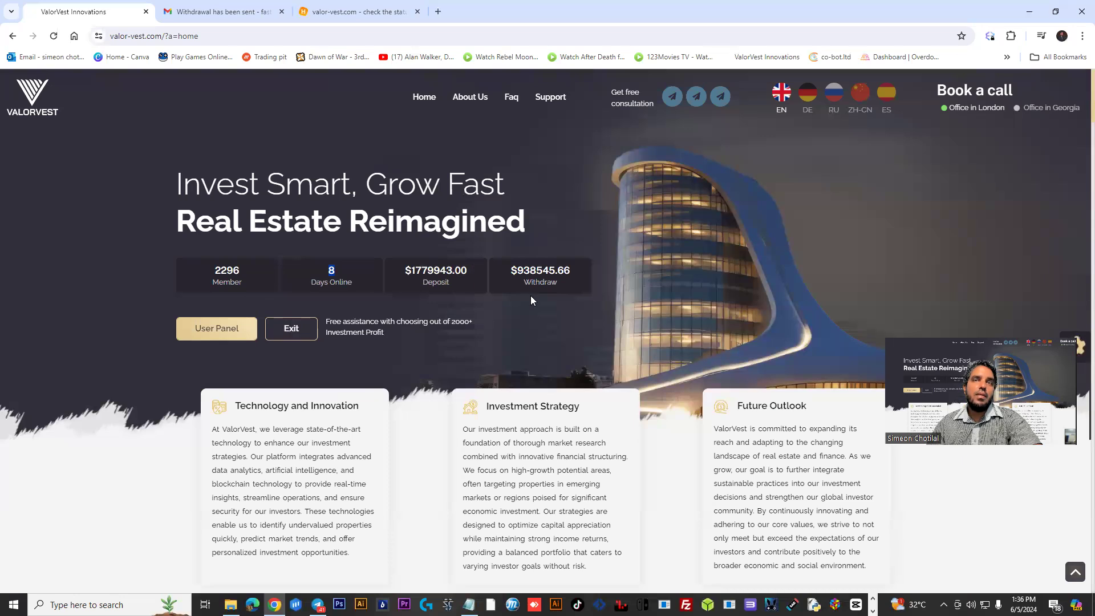
mouse_move(432, 560)
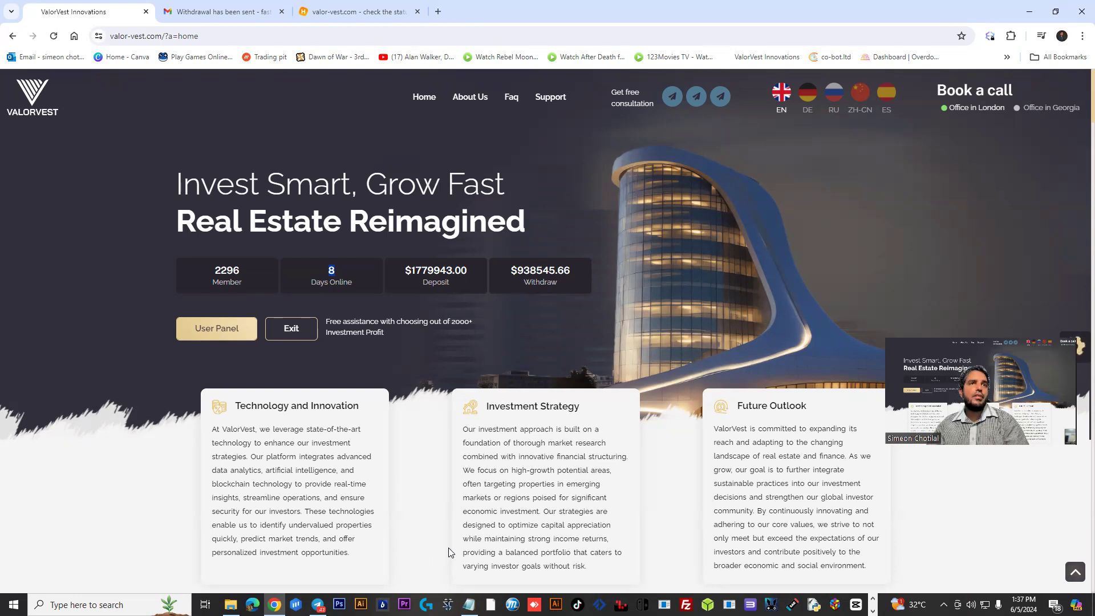
mouse_move(434, 576)
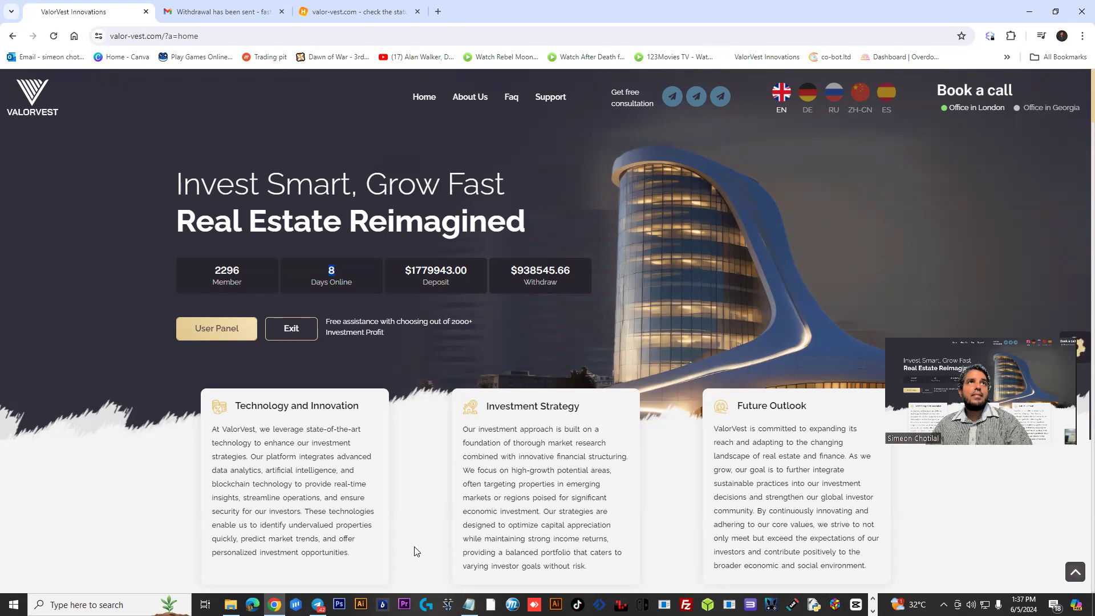
mouse_move(426, 445)
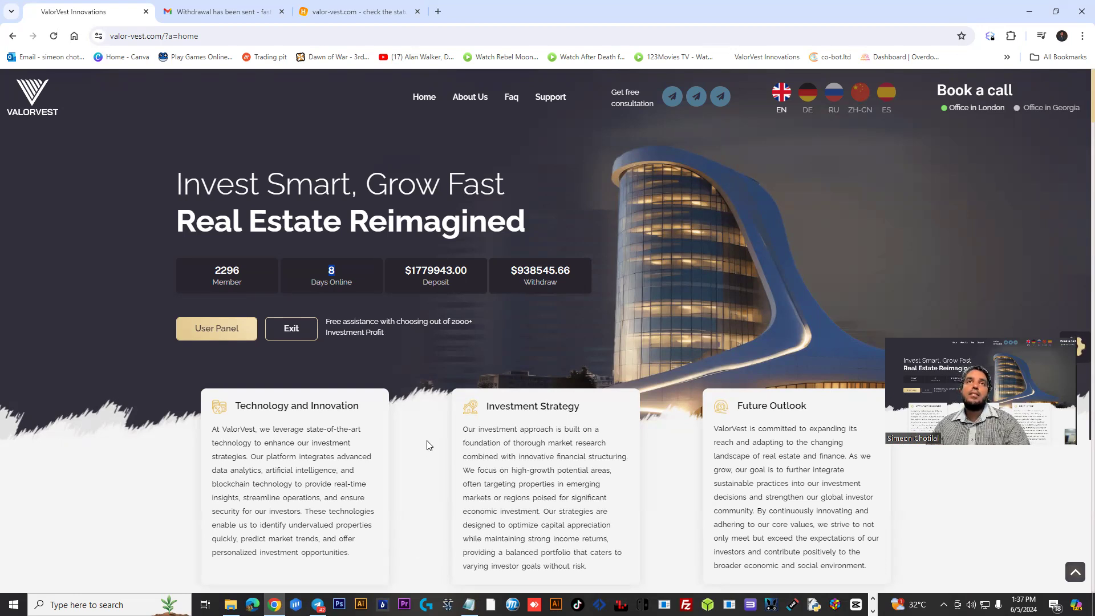
Step: Scroll past the site statistics to the NEW Investment Packages section with the Batumi plans
scroll(down, 3)
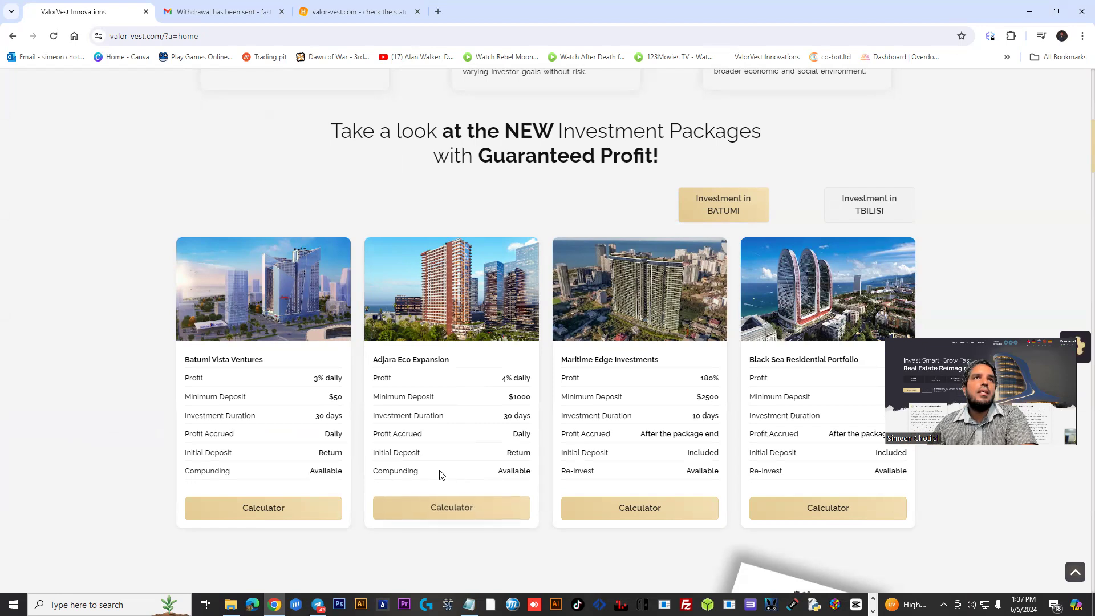
mouse_move(501, 431)
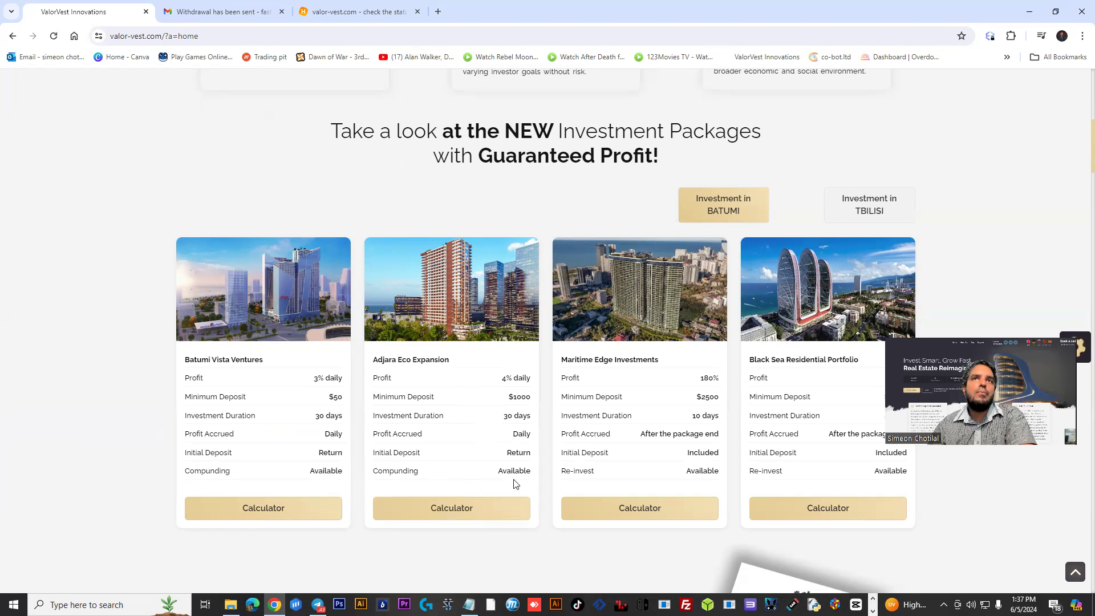
scroll(down, 3)
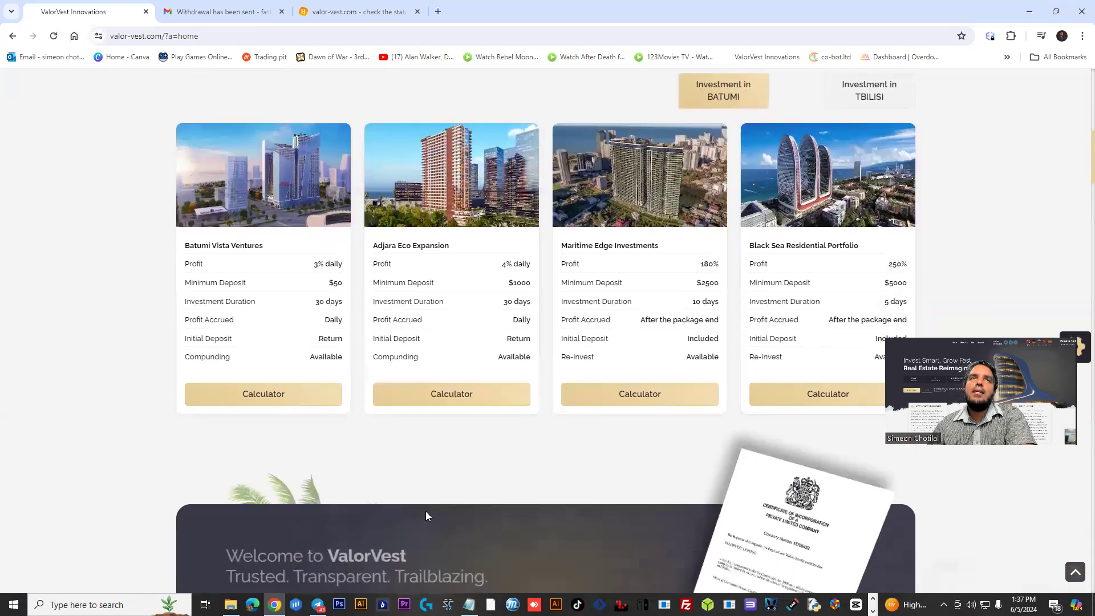
scroll(down, 3)
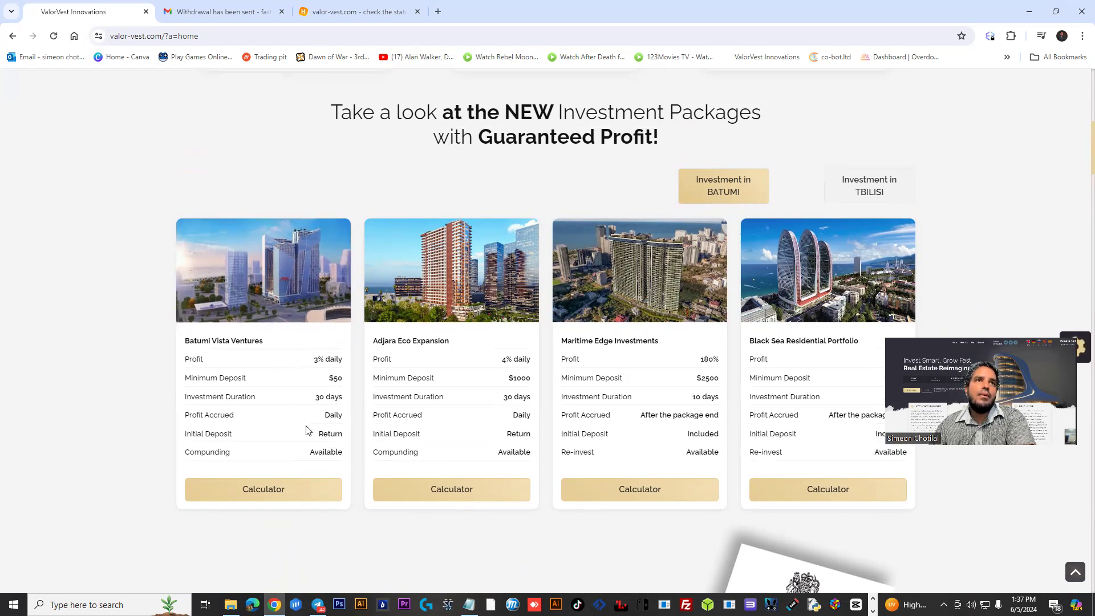
mouse_move(268, 509)
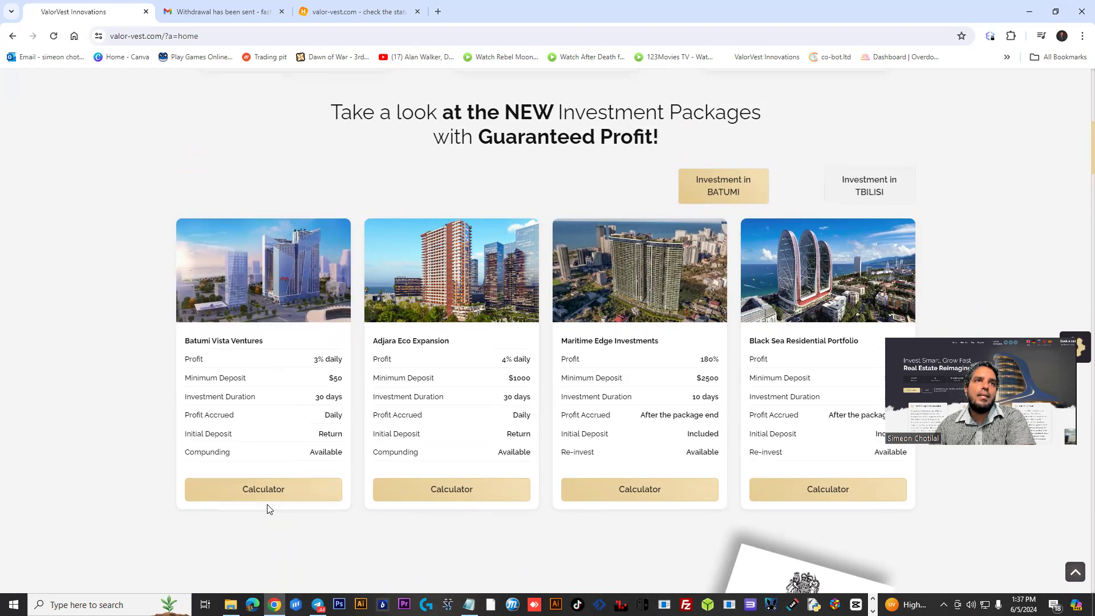
click(262, 489)
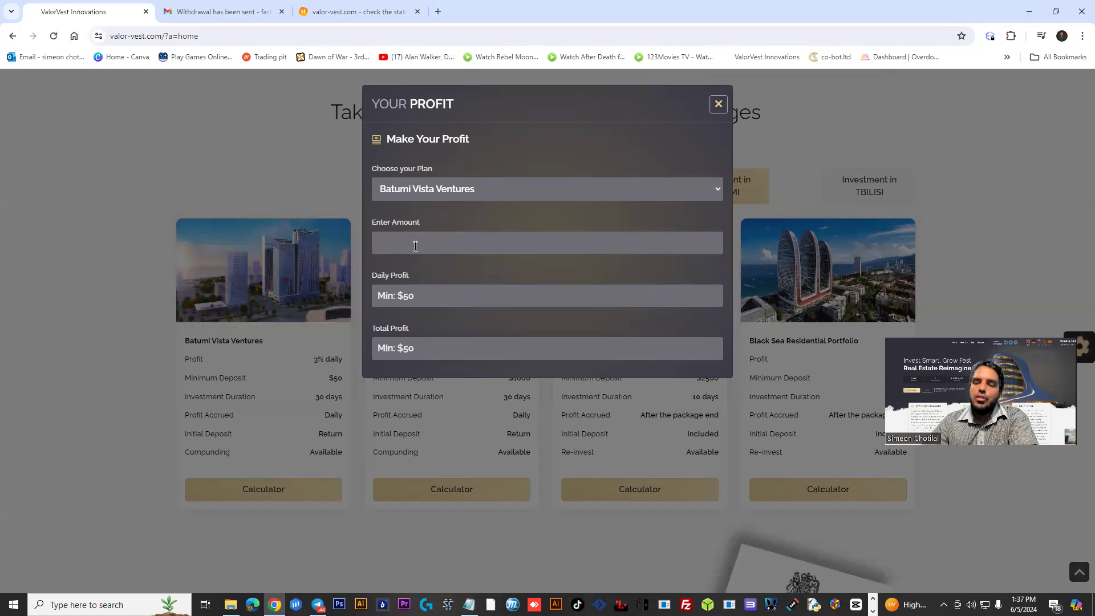
text(100)
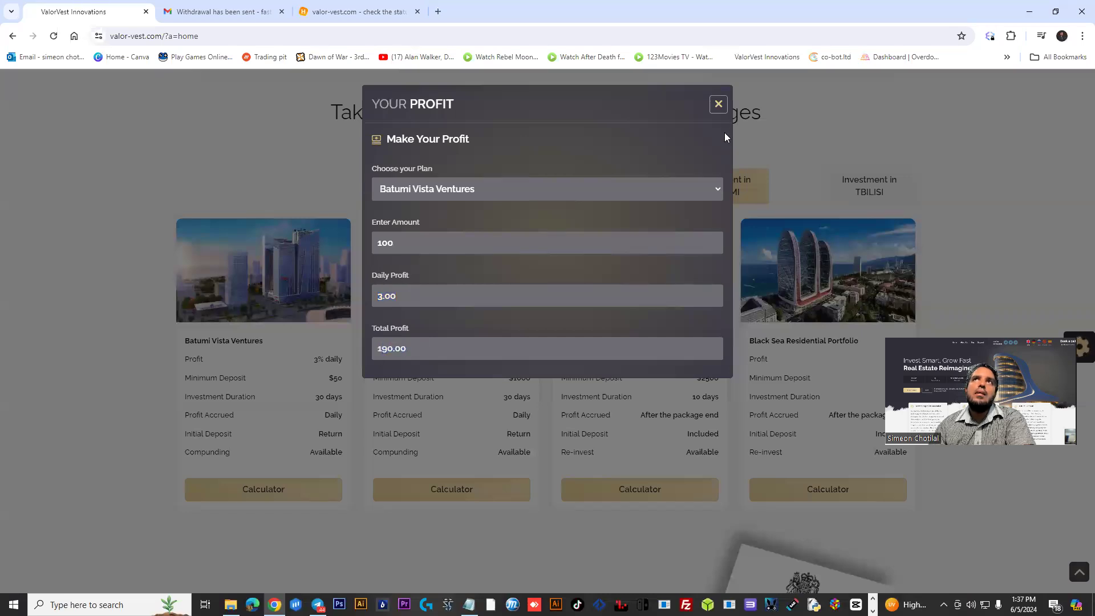
click(718, 103)
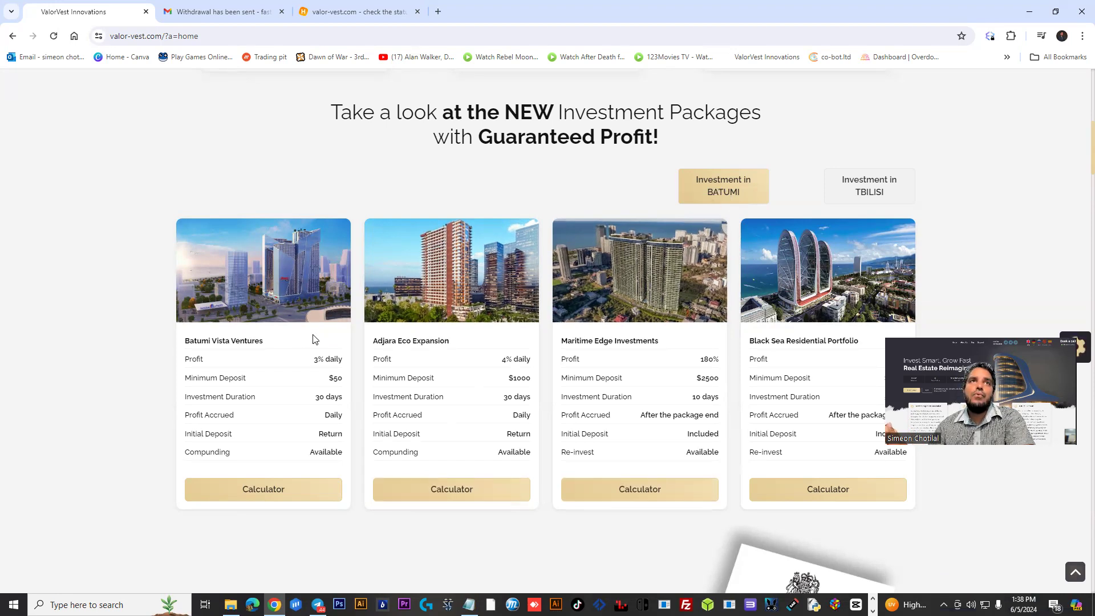
mouse_move(690, 346)
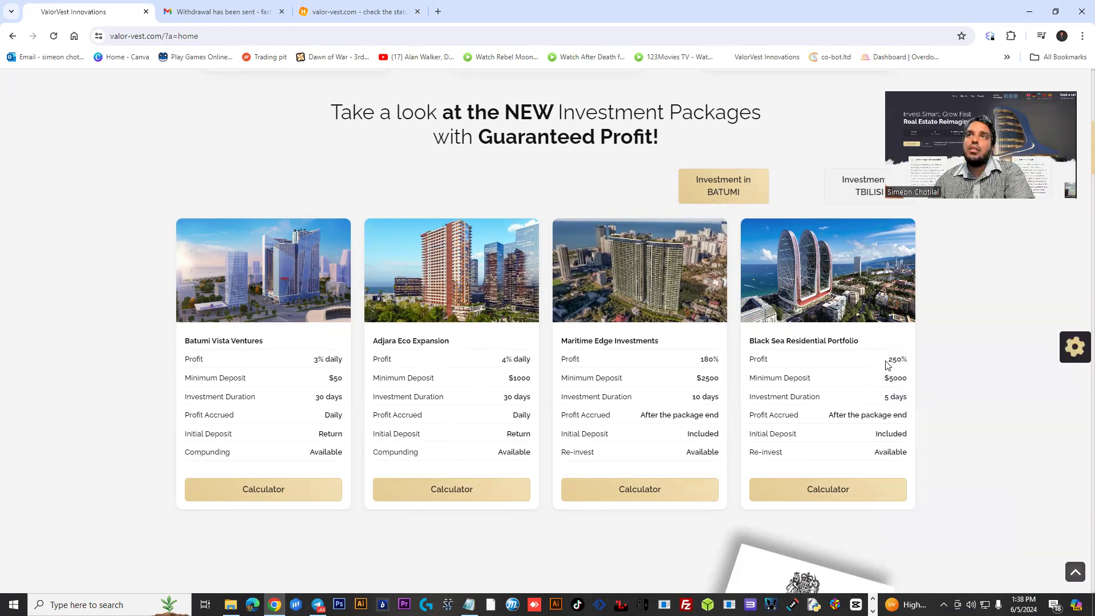
Step: Switch the package cards to 'Investment in TBILISI' to list Tbilisi Urban Pioneer and others
double_click(895, 396)
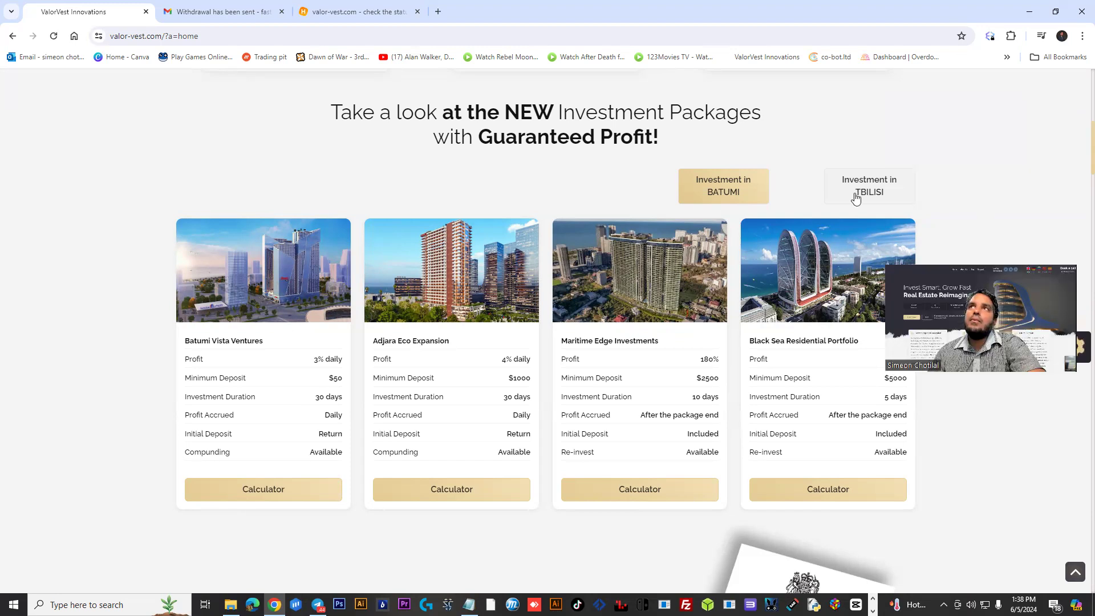
click(869, 186)
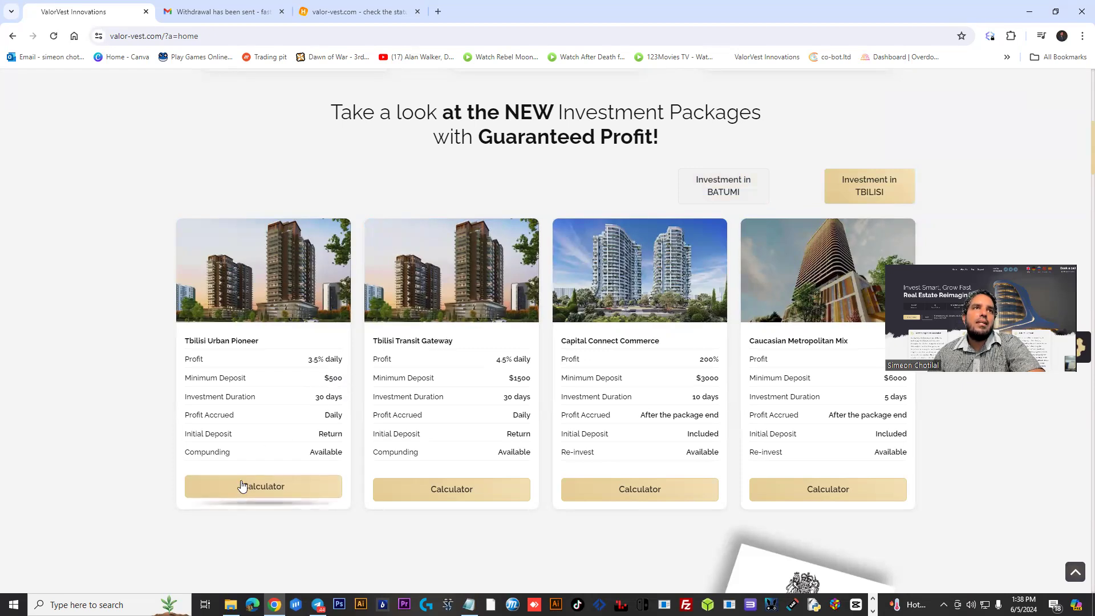
click(262, 486)
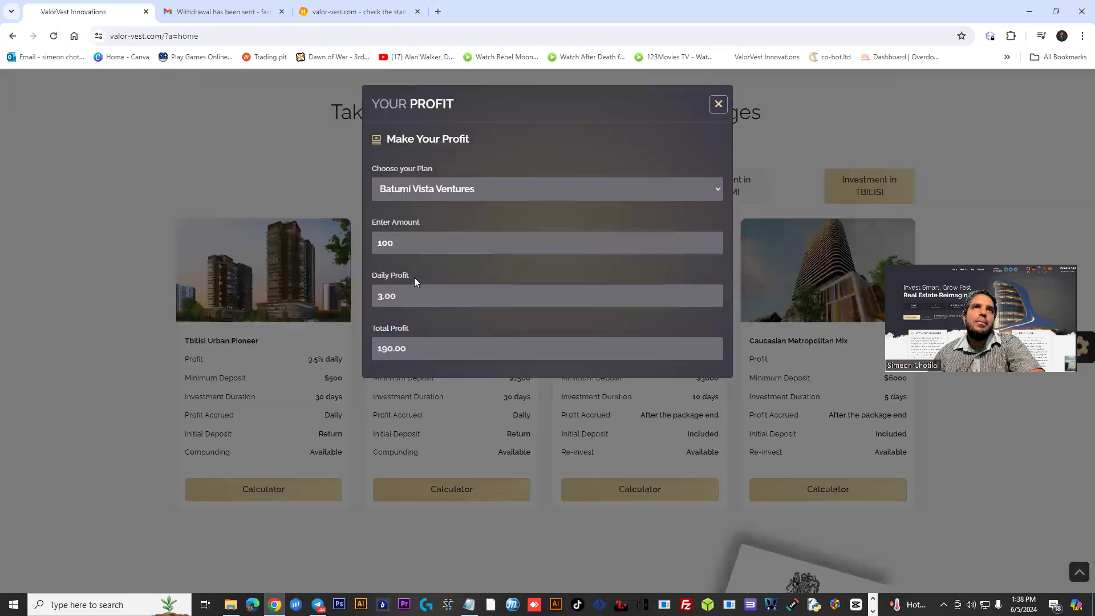
double_click(384, 243)
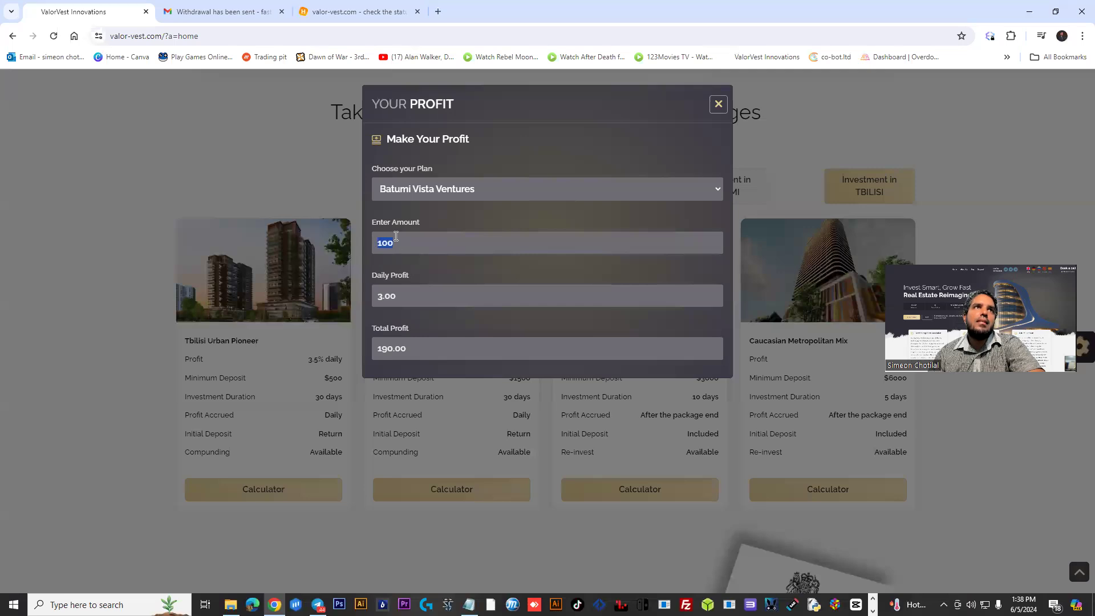
click(547, 188)
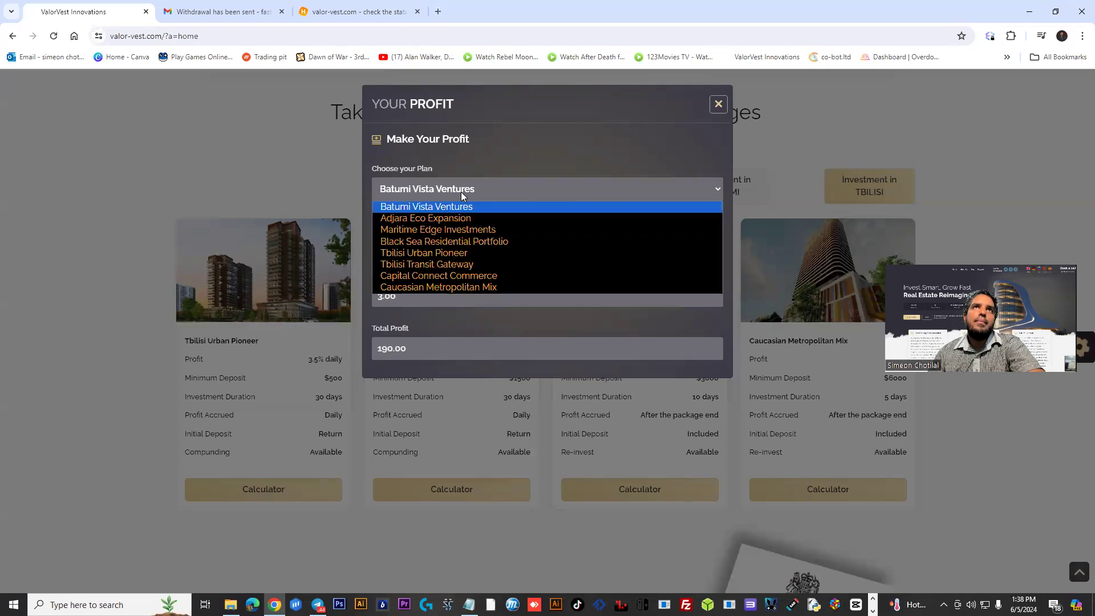
click(424, 252)
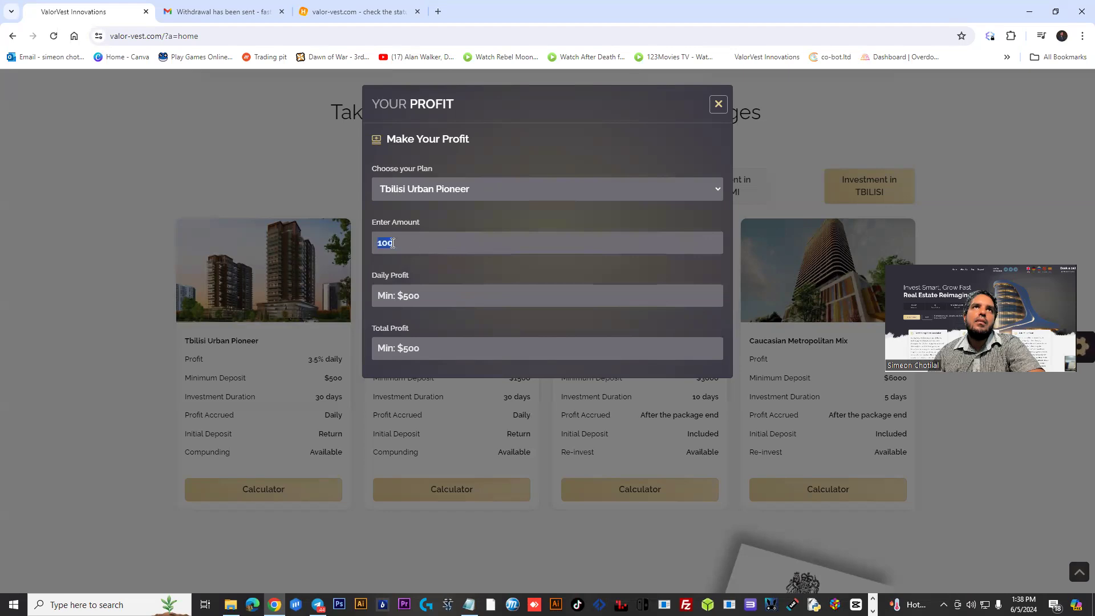
text(500)
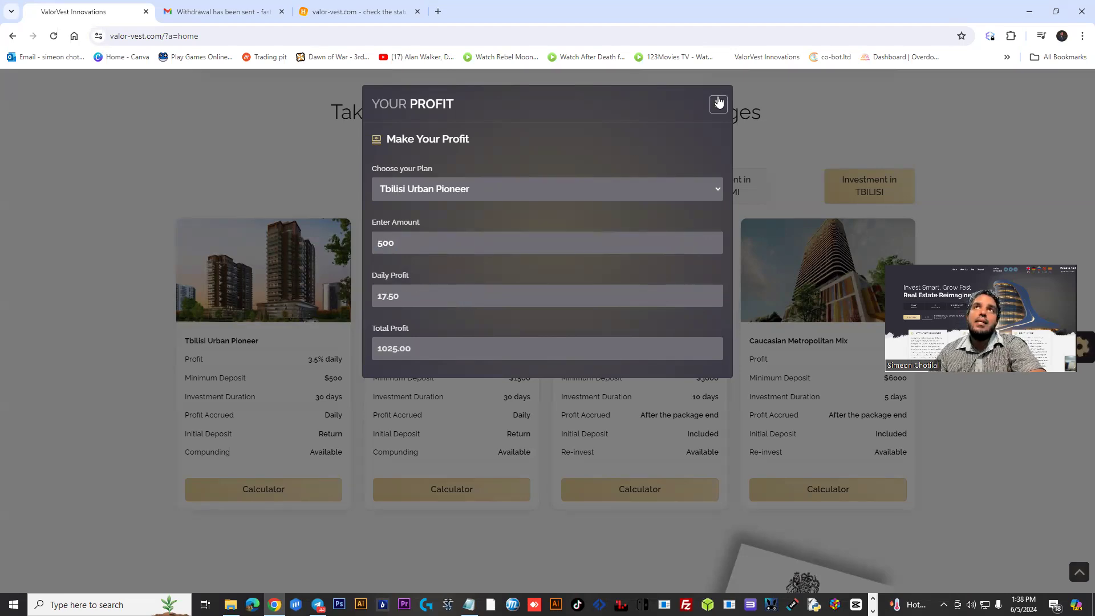
click(718, 103)
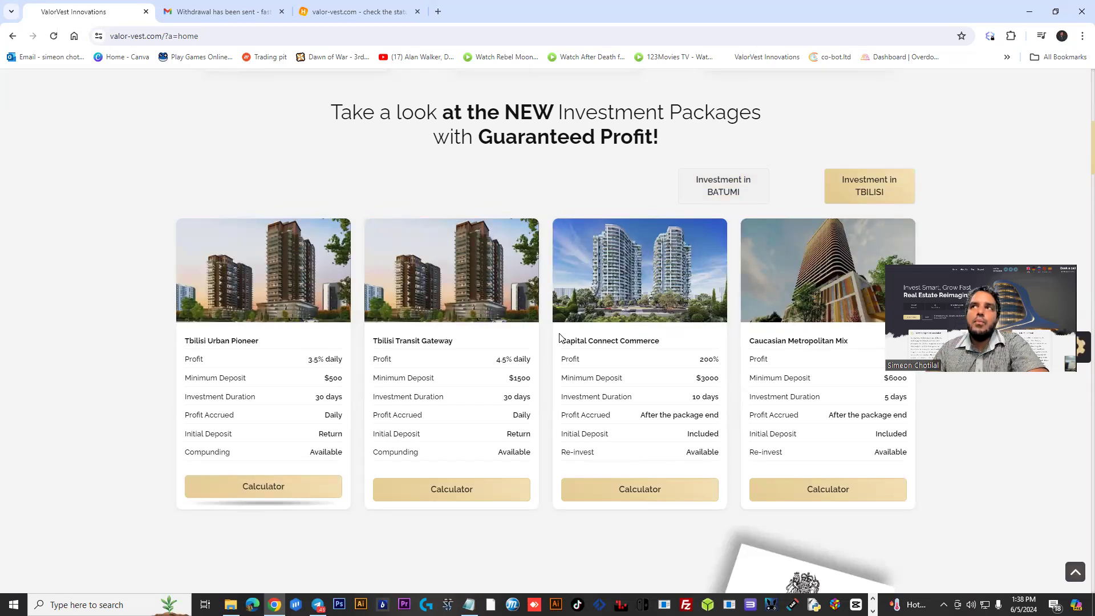
mouse_move(578, 376)
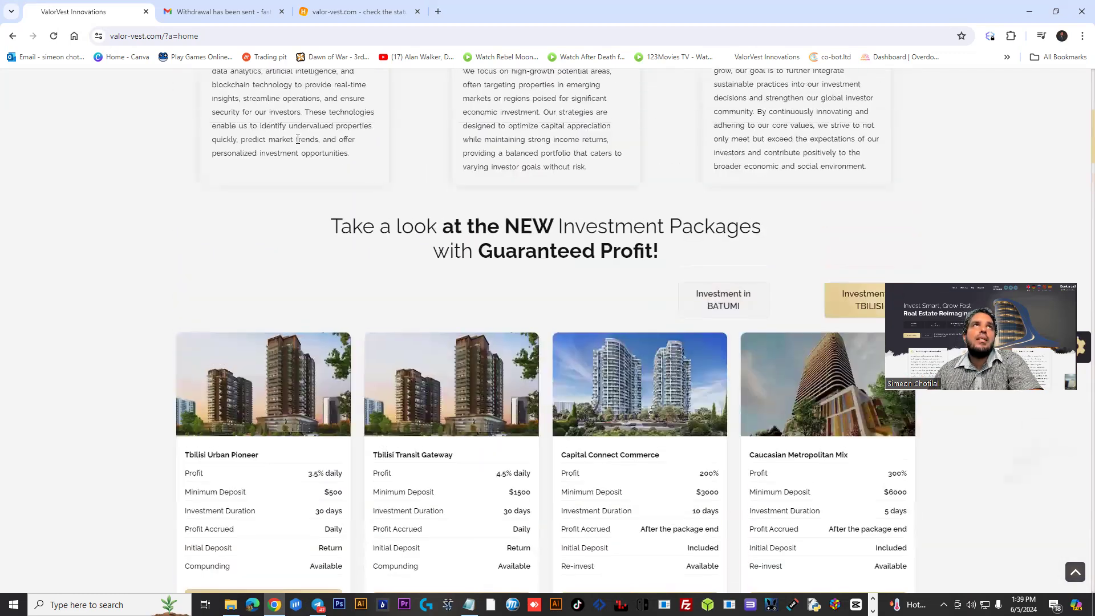
Step: Return to the top of the home page showing member, deposit and withdrawal totals
scroll(up, 3)
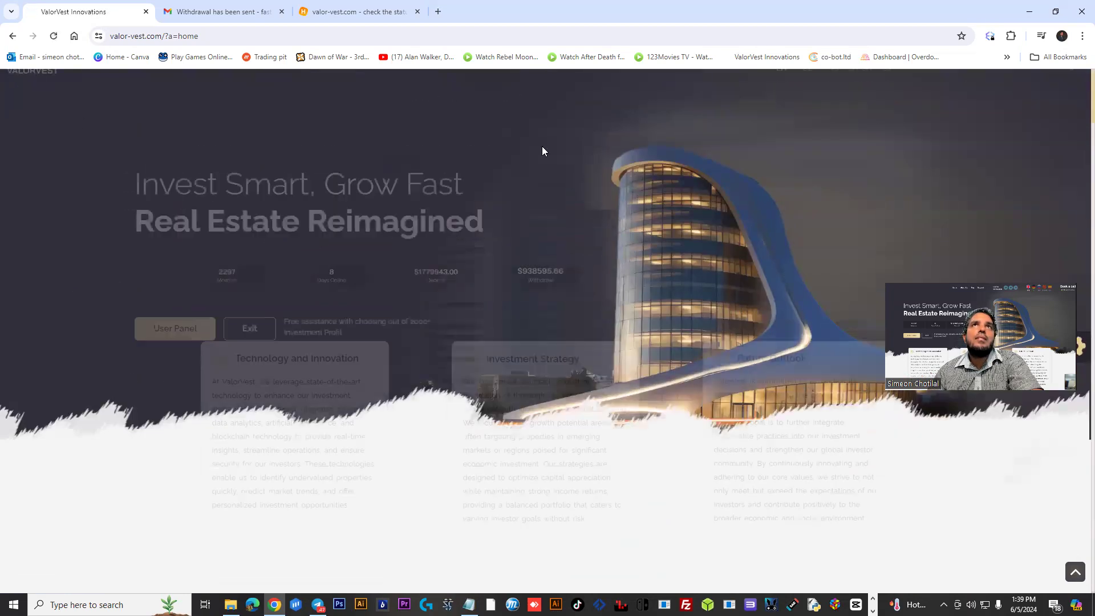
click(511, 97)
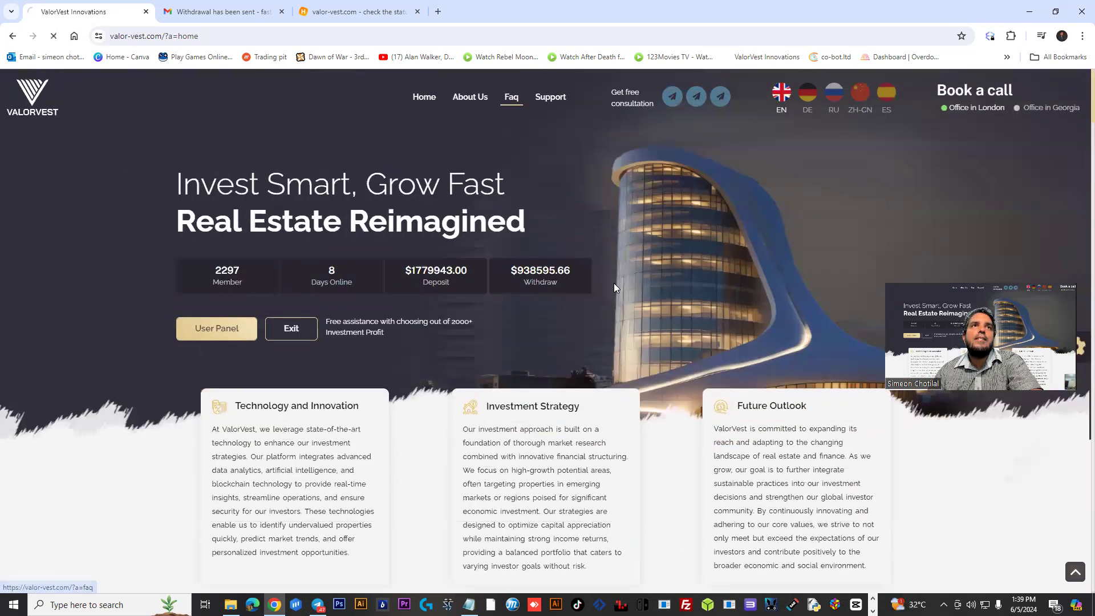
Step: Open the FAQ and expand the UK registration and accepted cryptocurrencies answers
click(511, 97)
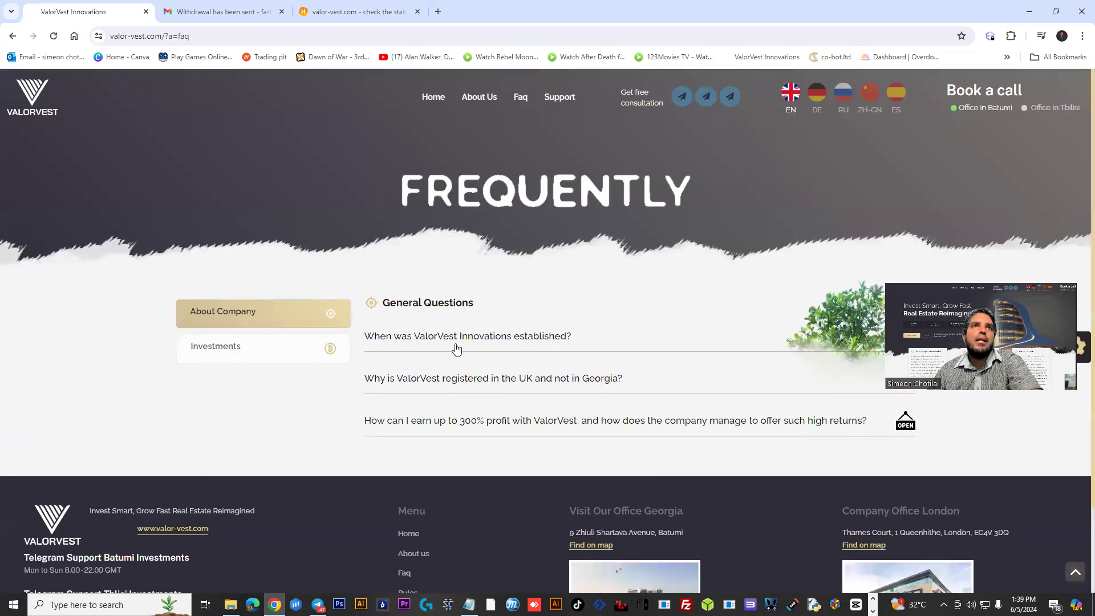
click(492, 378)
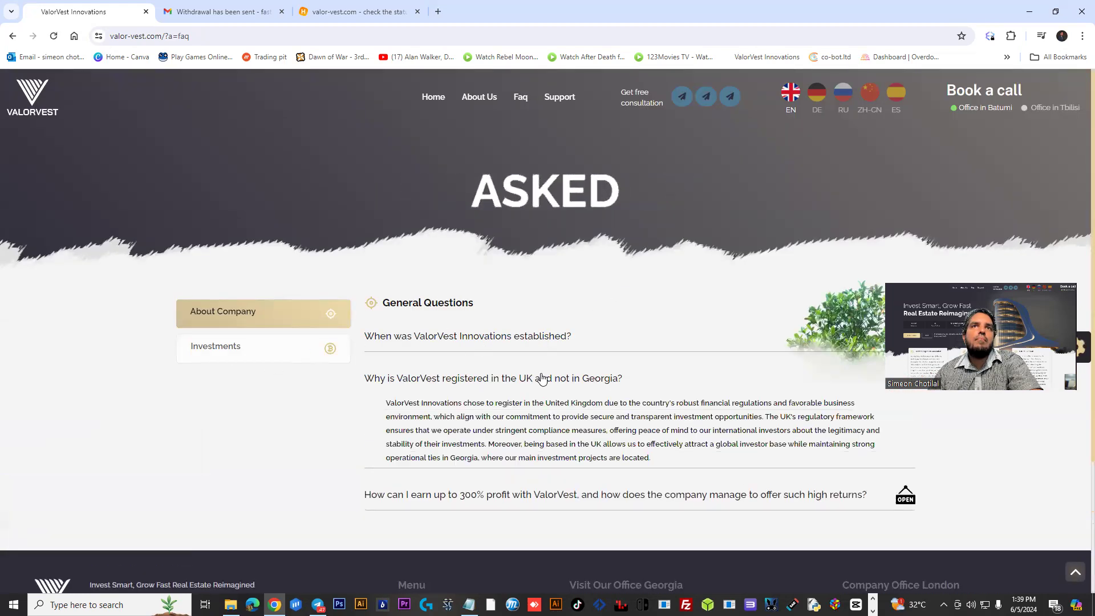
scroll(down, 3)
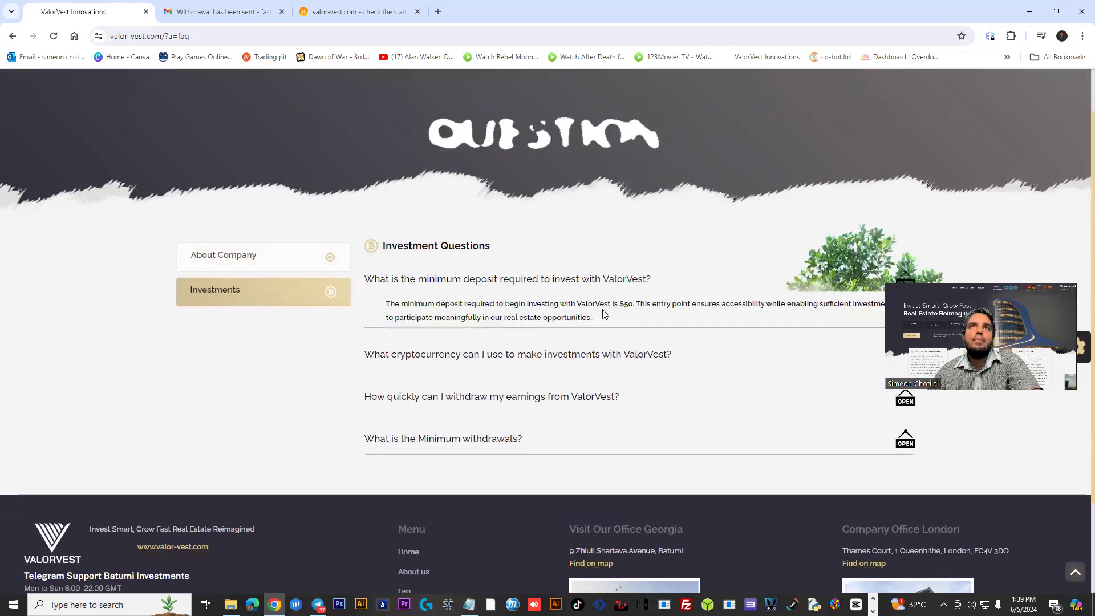
click(517, 354)
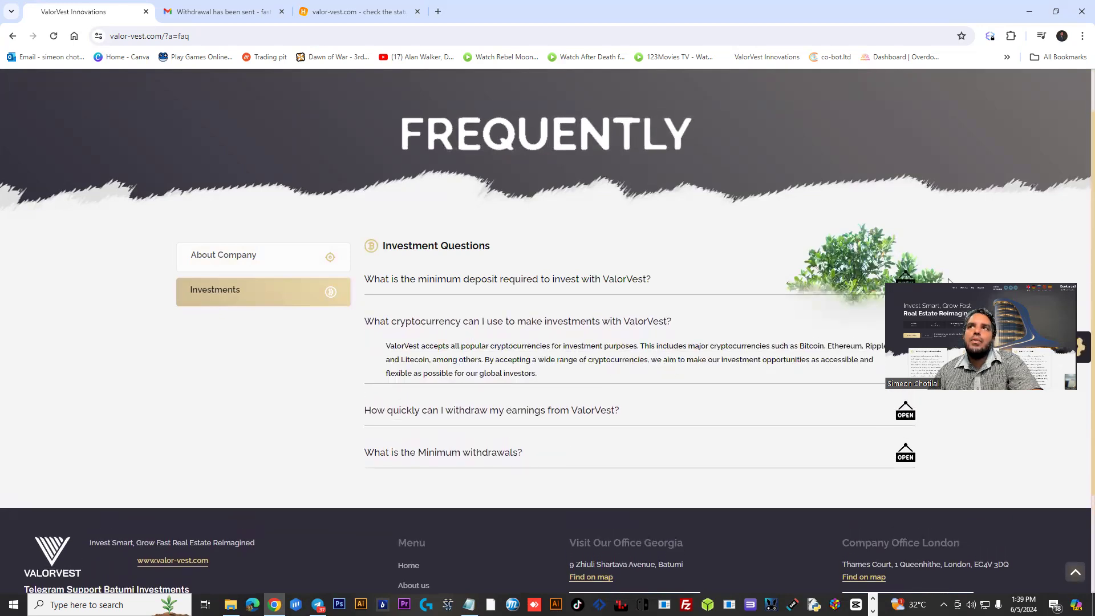
Step: Expand the remaining investment answers and mark the TRX $7.00 minimum withdrawal
click(491, 410)
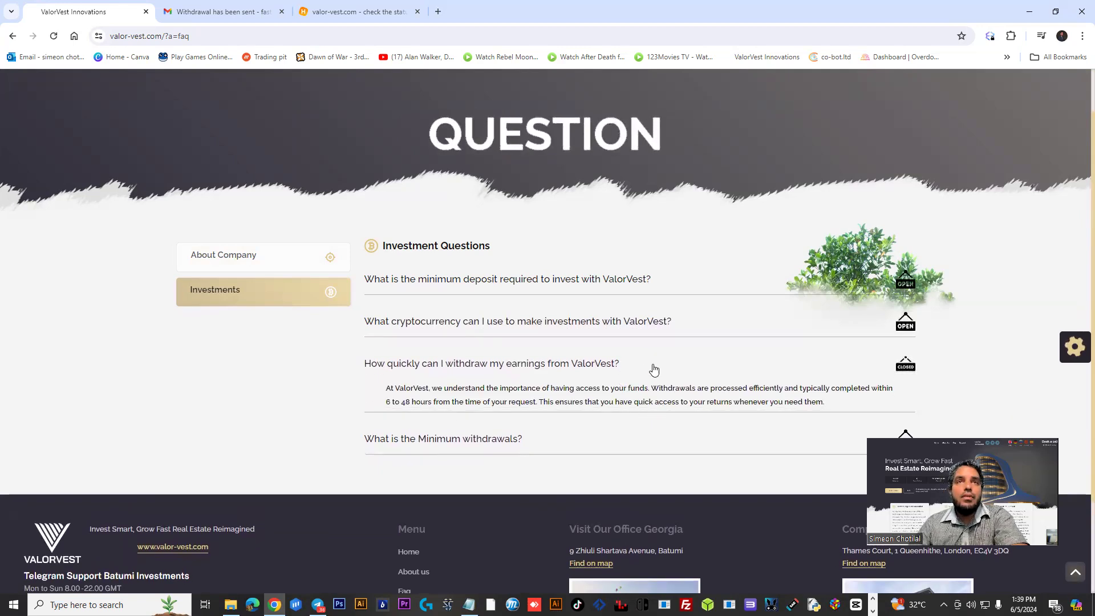
click(442, 439)
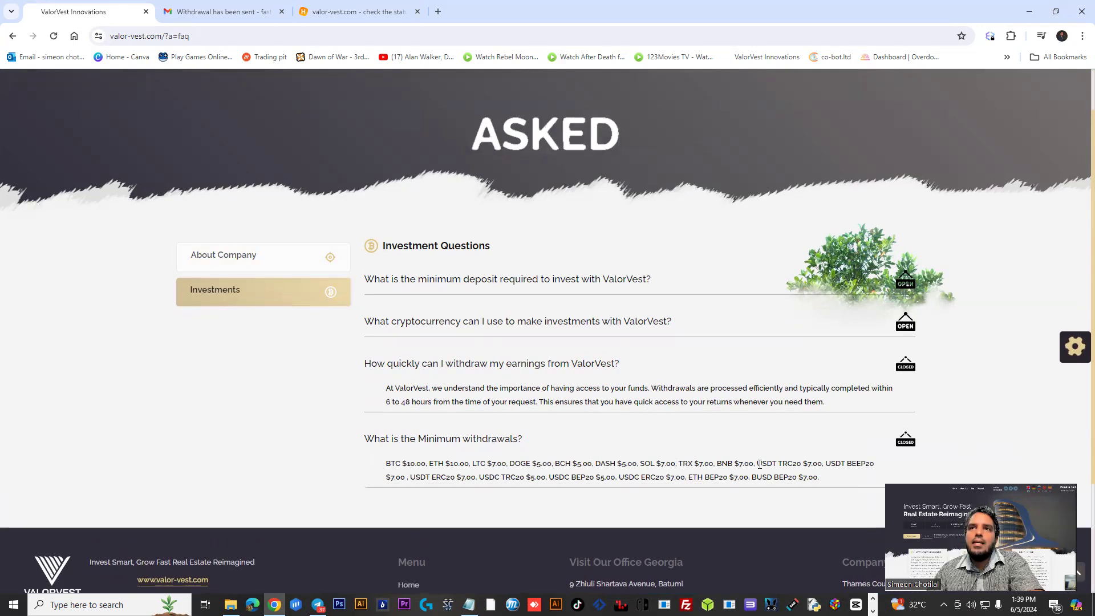
double_click(786, 463)
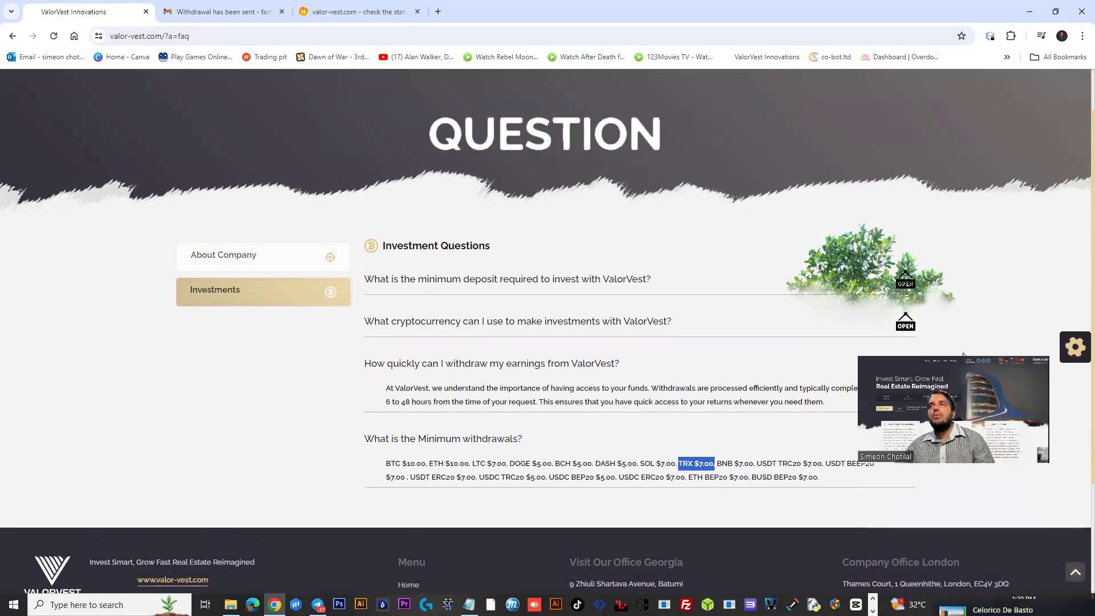
scroll(up, 3)
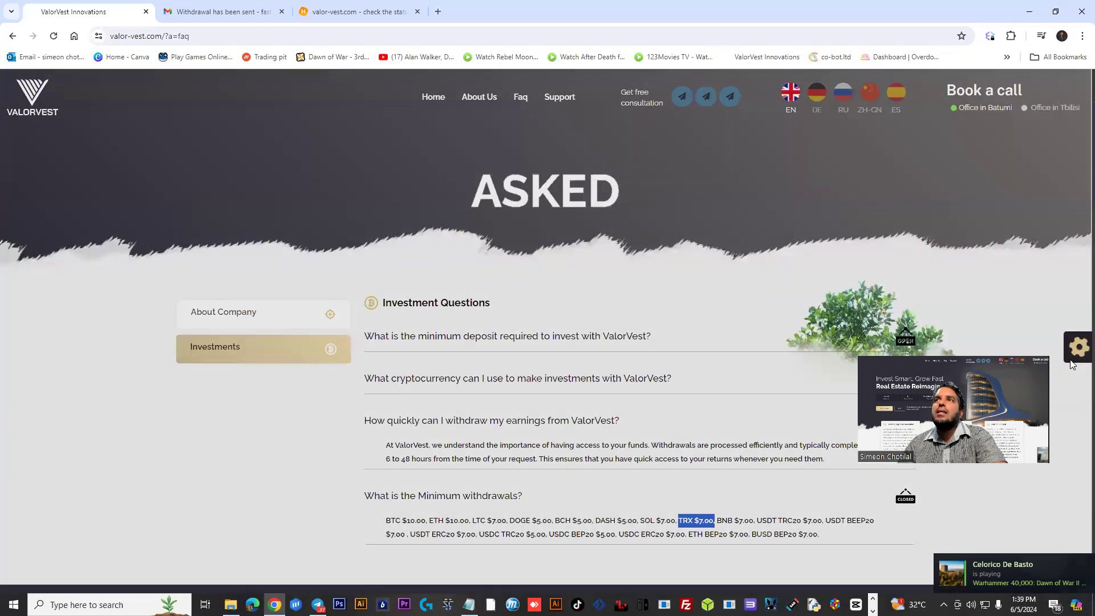
Step: Open the account dashboard showing the 1000.00 deposit and 60.00 earned and withdrawn
click(1077, 346)
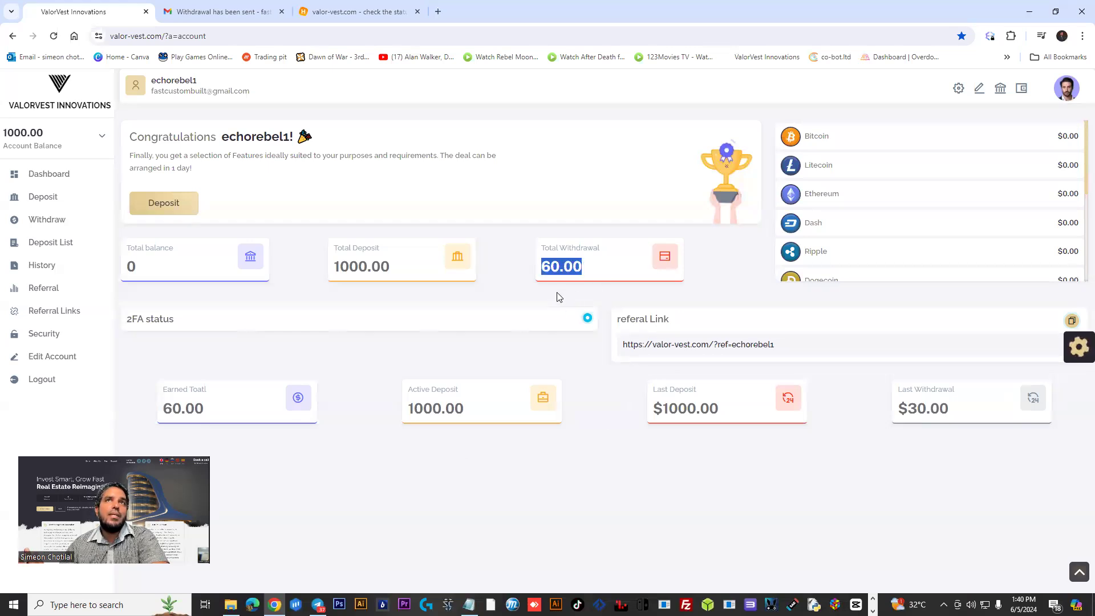
mouse_move(43, 196)
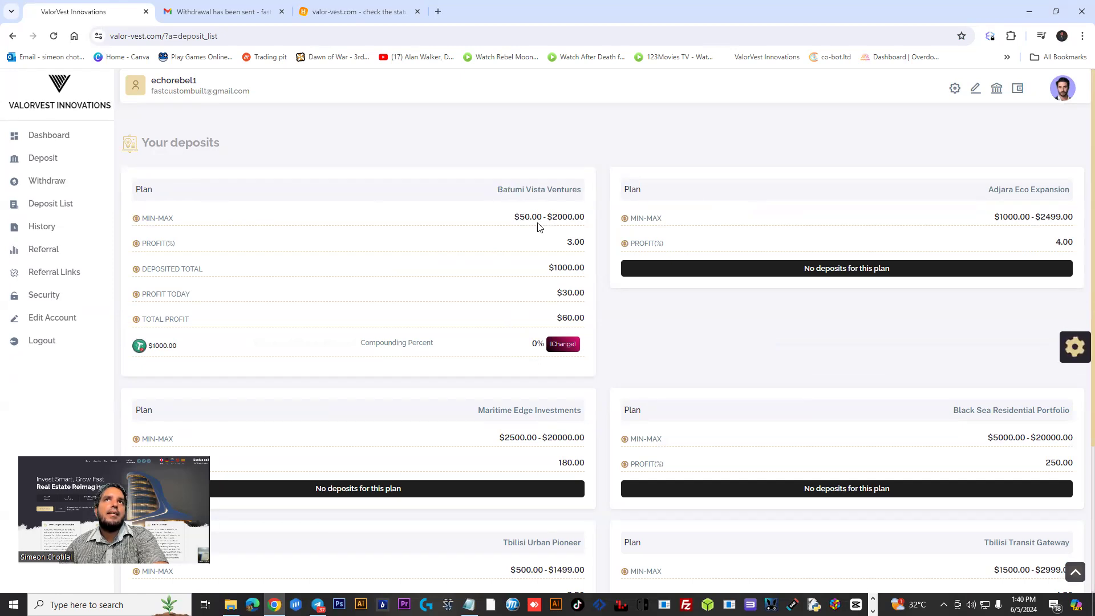
double_click(575, 242)
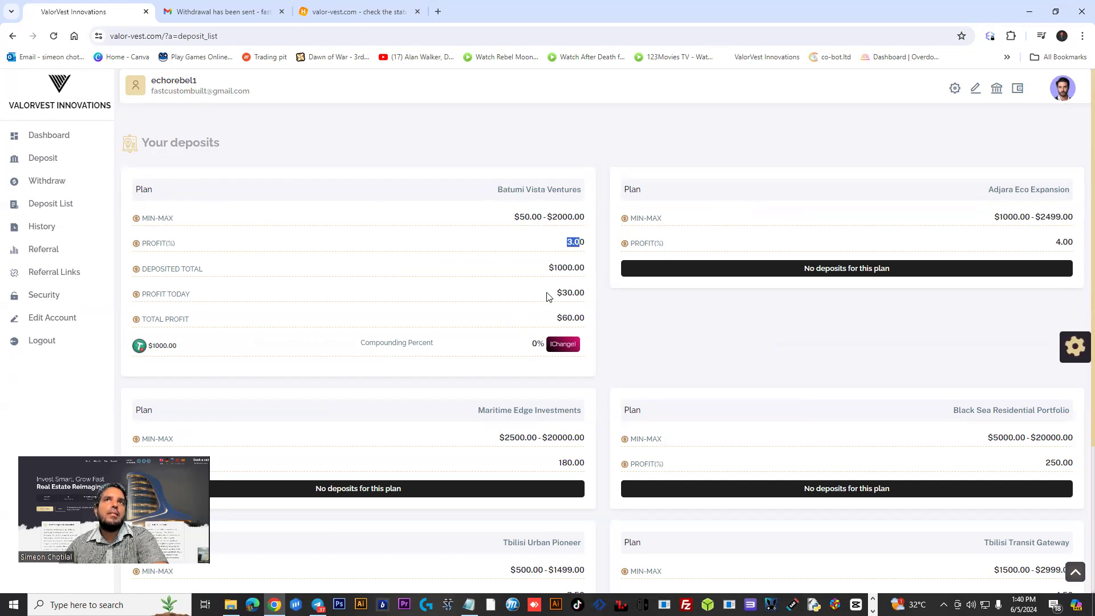
scroll(down, 3)
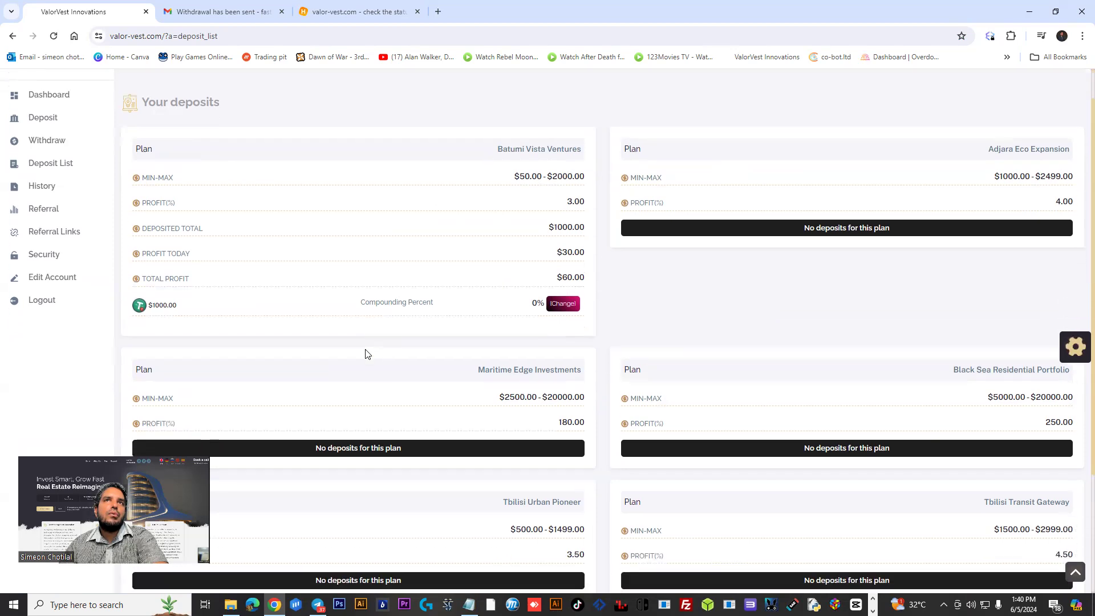
scroll(down, 3)
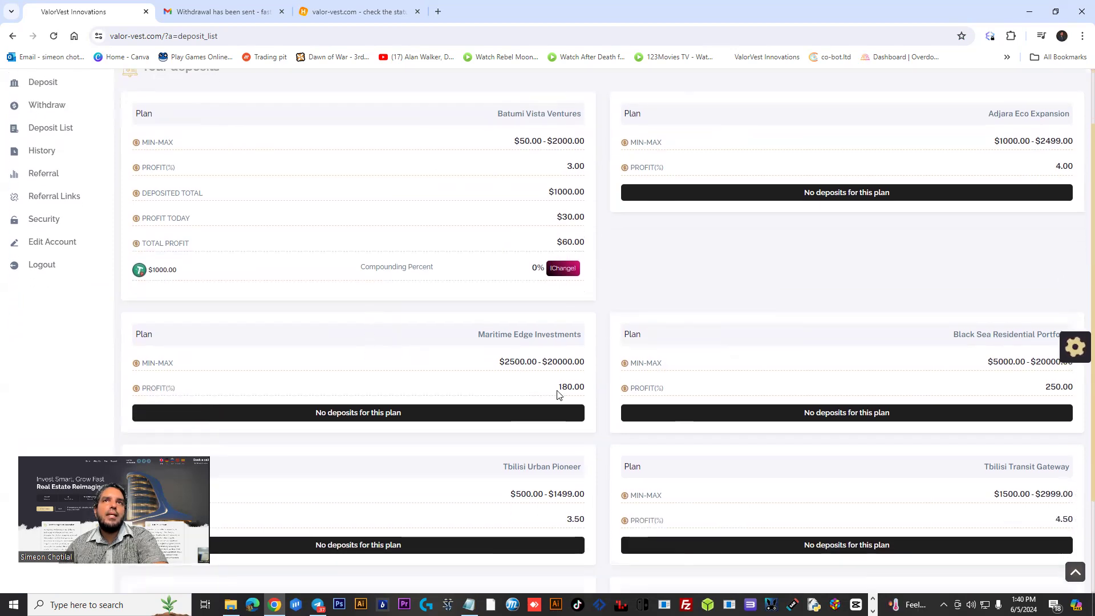
scroll(down, 3)
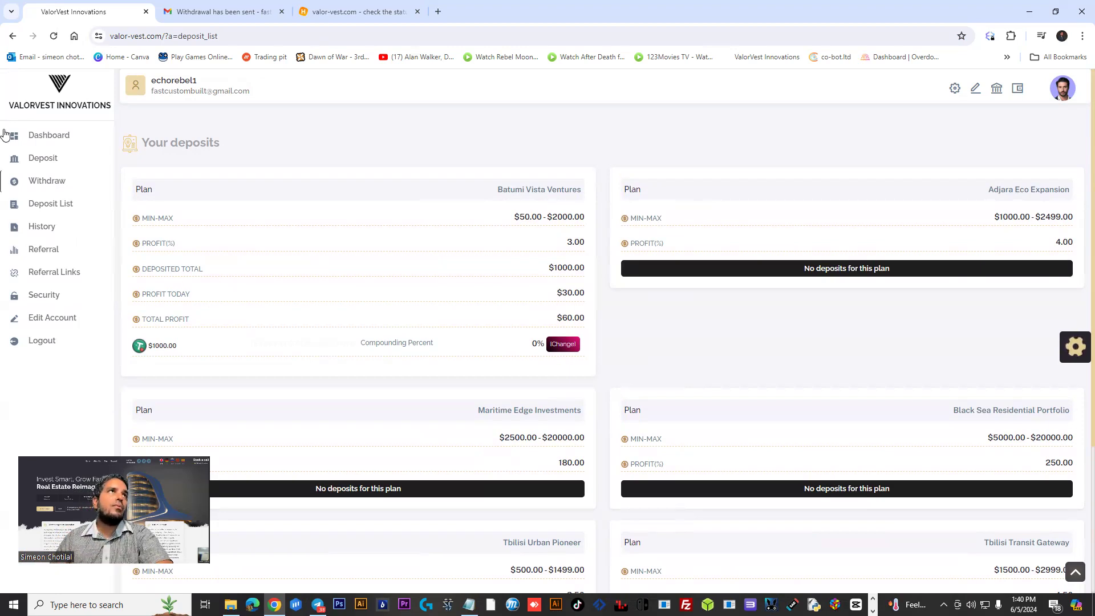
Step: Open Deposit and browse the Batumi and Tbilisi plan cards, starting with Batumi Vista Ventures
click(42, 158)
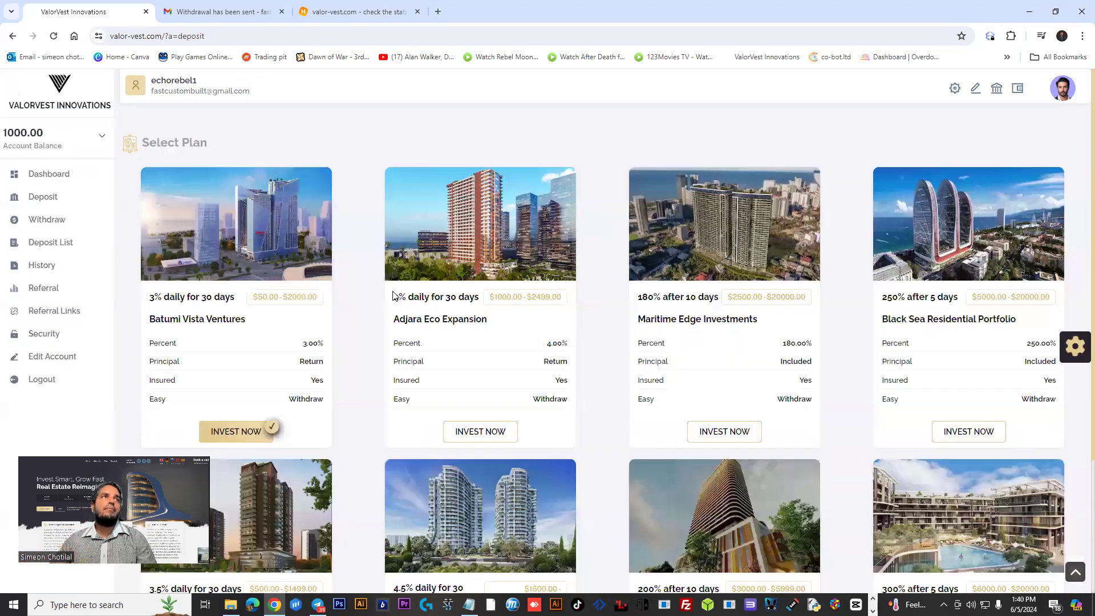
mouse_move(363, 438)
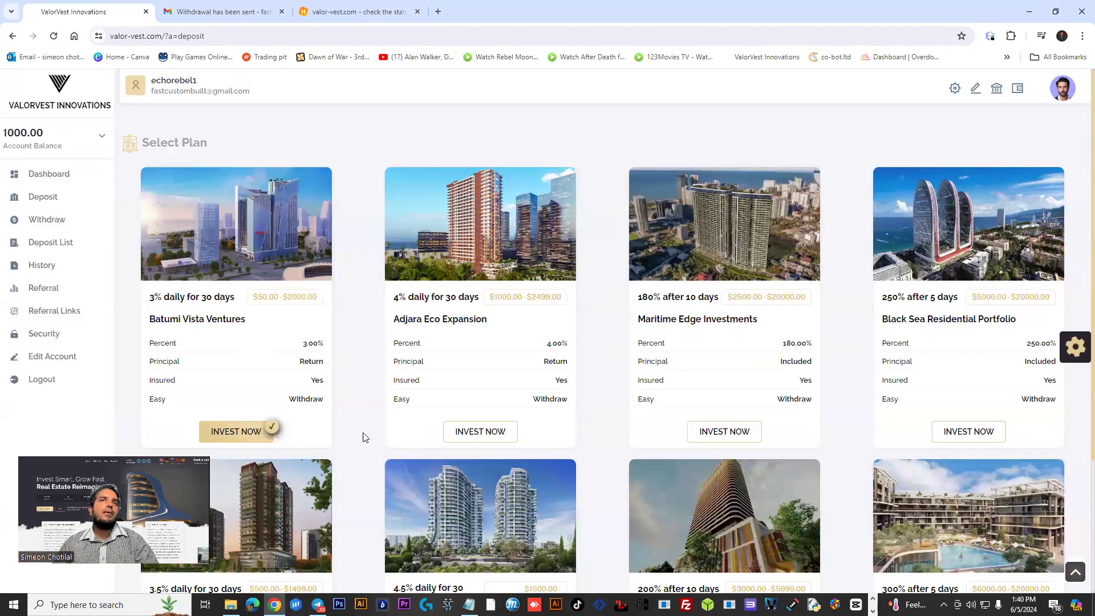
scroll(down, 3)
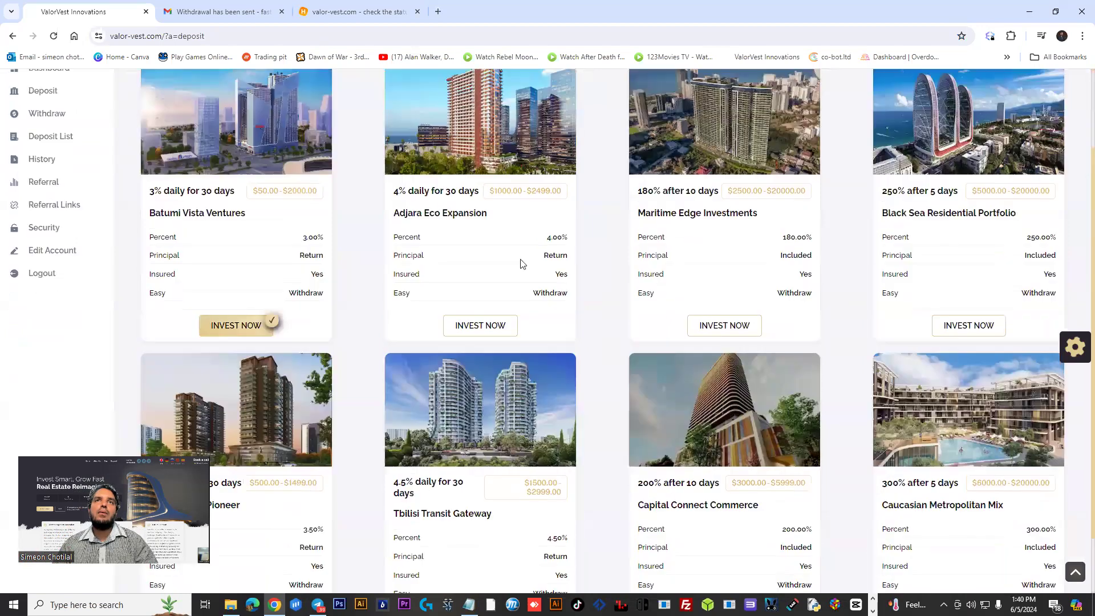
scroll(down, 3)
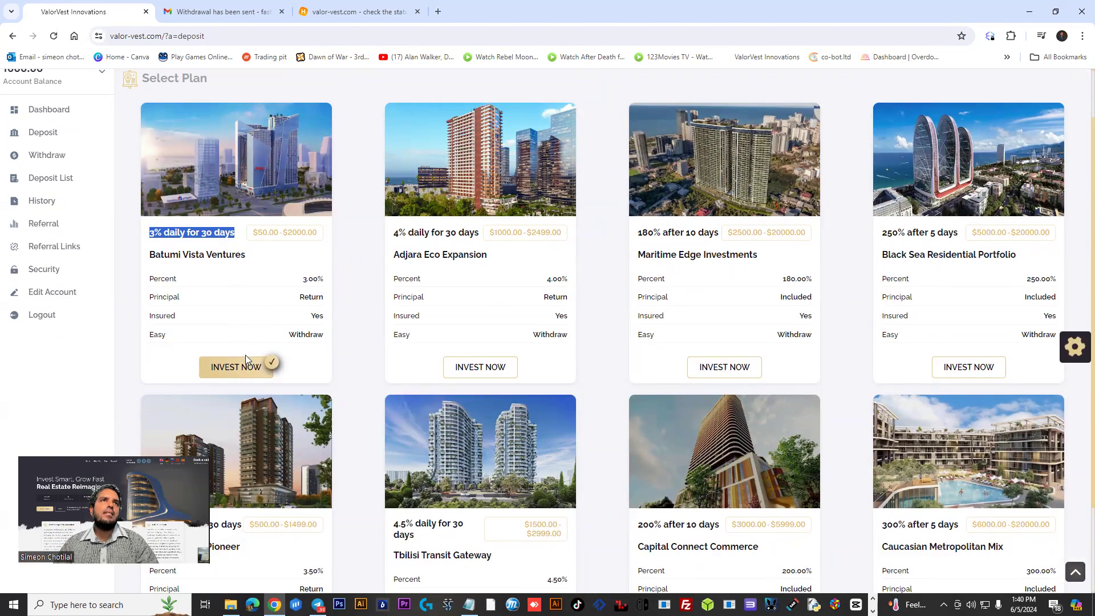
Step: Invest $100 in Batumi Vista Ventures paying with Tether TRC20
click(236, 366)
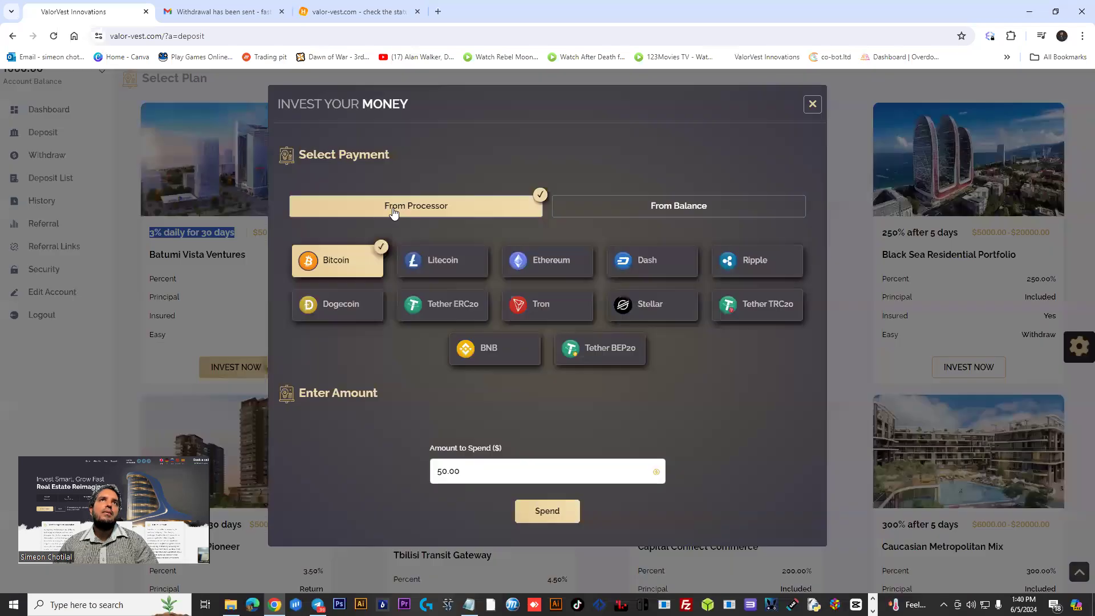
mouse_move(451, 273)
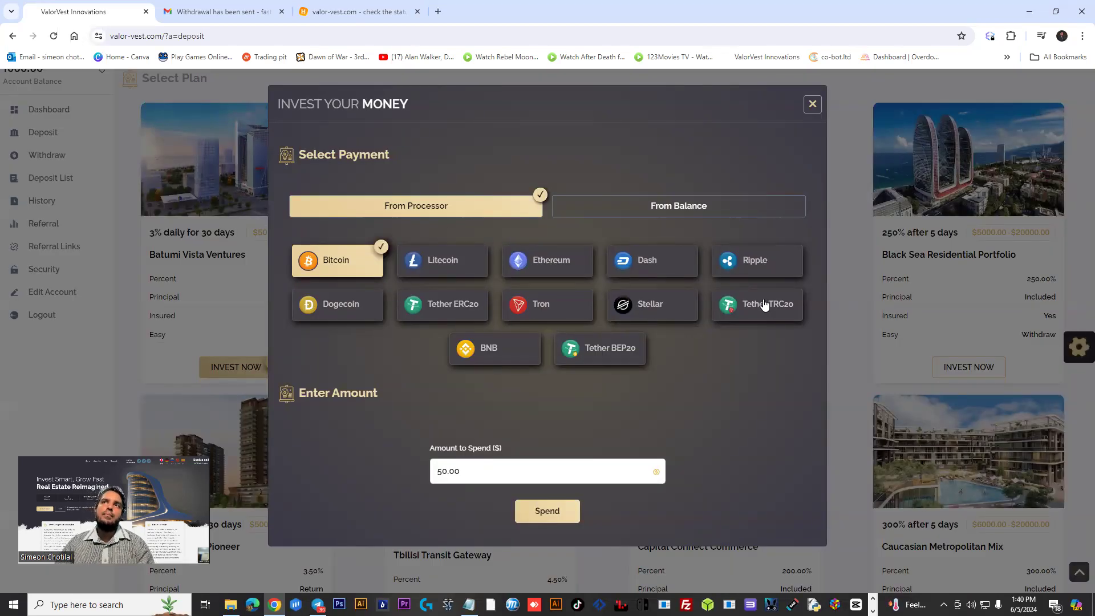
click(757, 303)
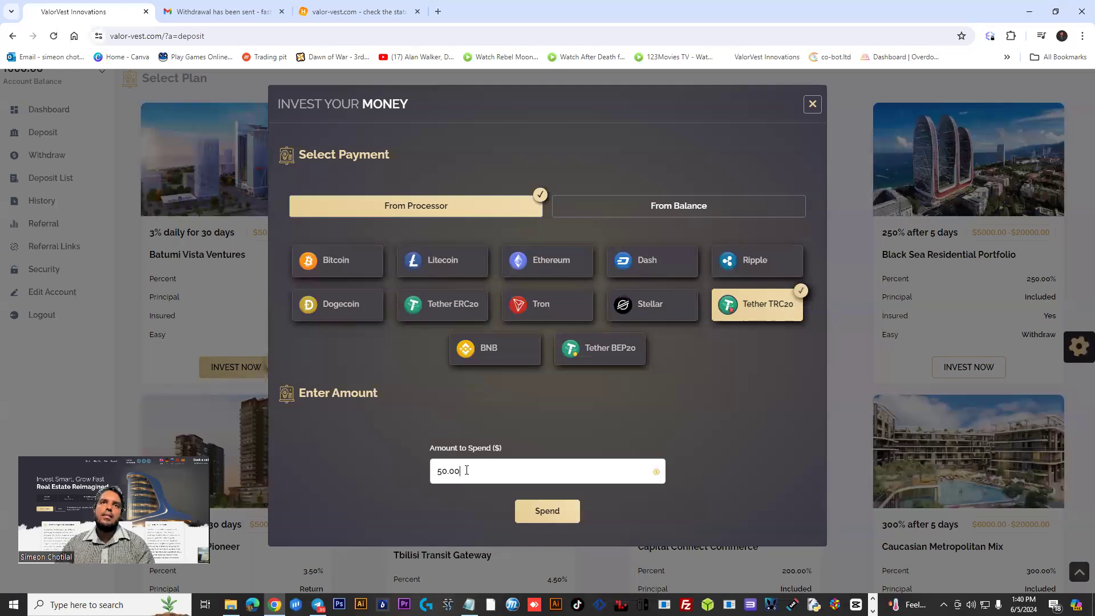
text(100)
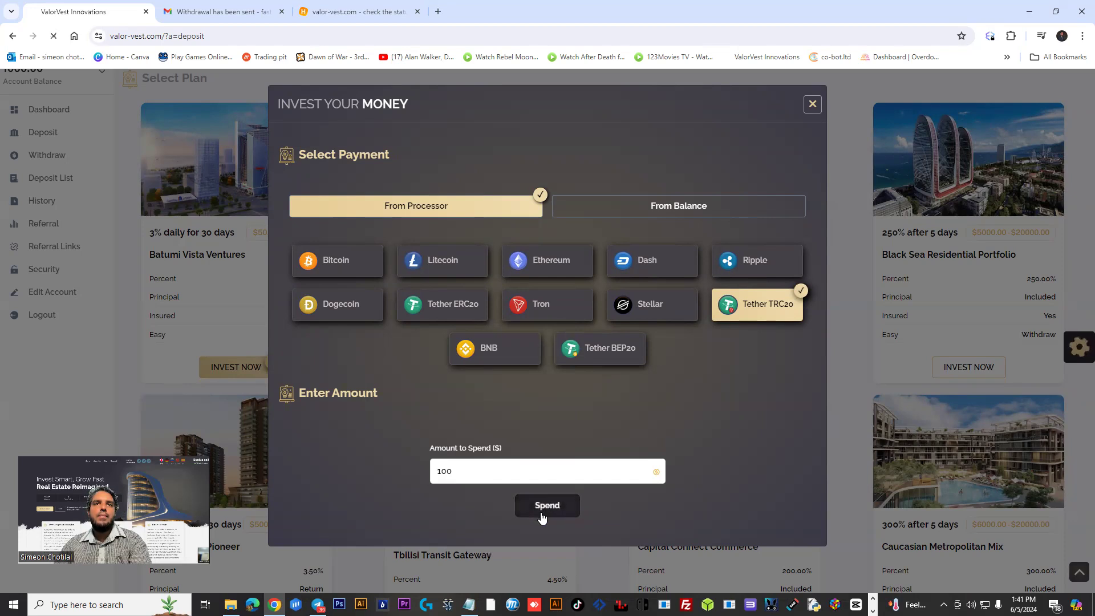
click(547, 504)
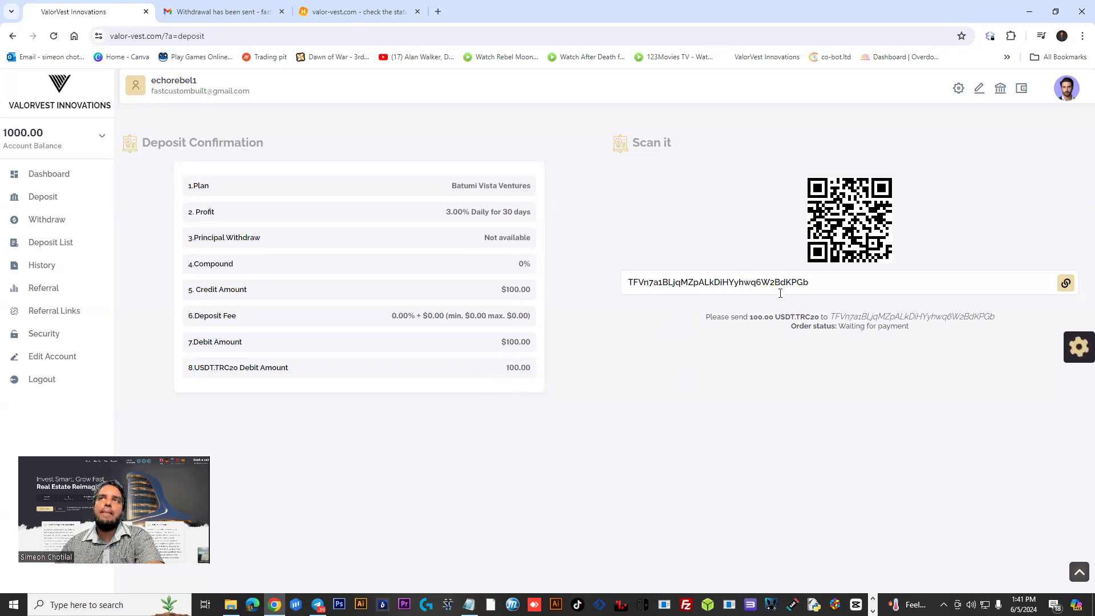
Step: Mark the USDT TRC20 payment address on the deposit confirmation page
double_click(717, 282)
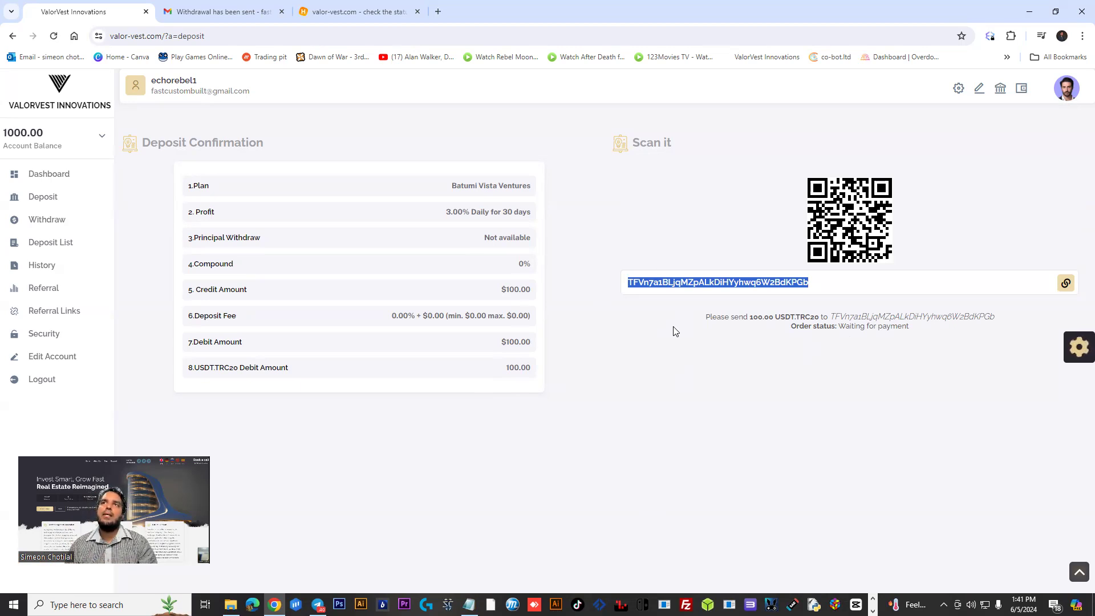
mouse_move(34, 388)
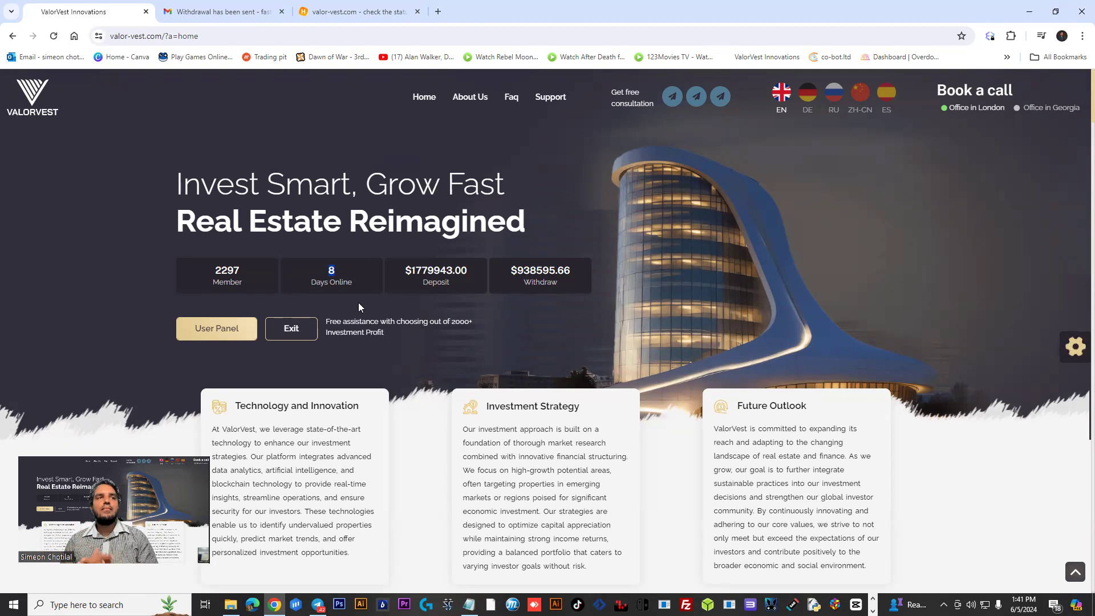
Step: Verify a listed payout on Tronscan as a successful 50 USDT transfer, then return to ValorVest
scroll(down, 3)
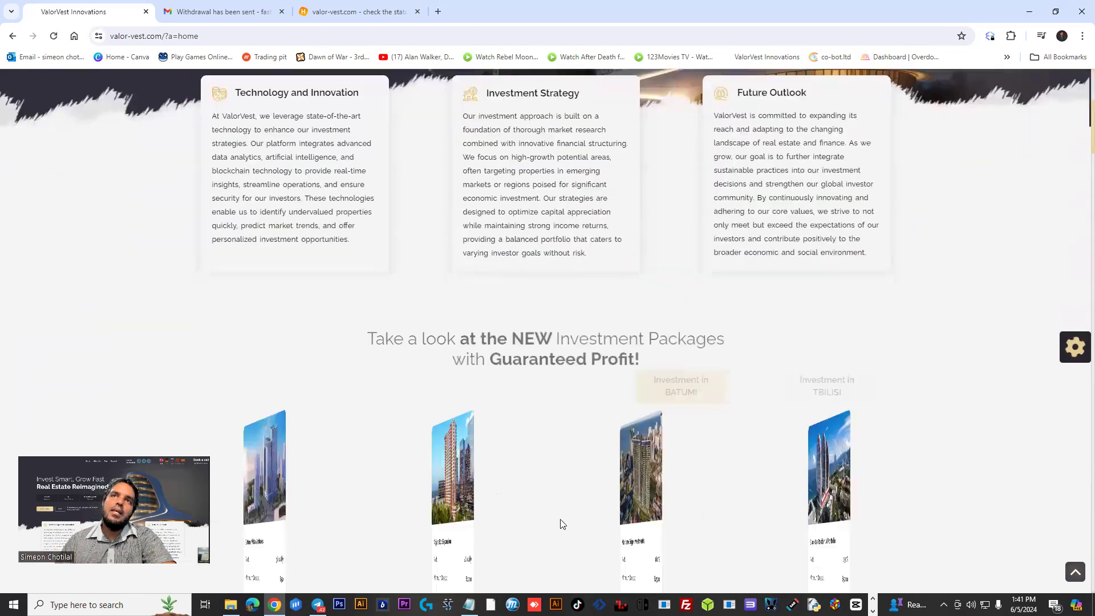
scroll(up, 3)
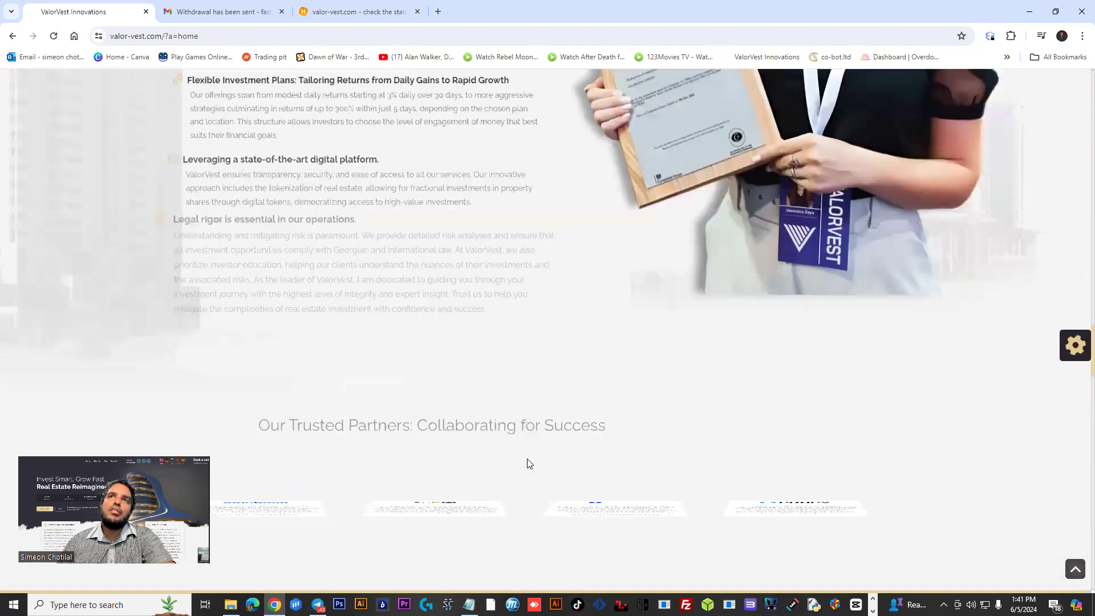
scroll(down, 3)
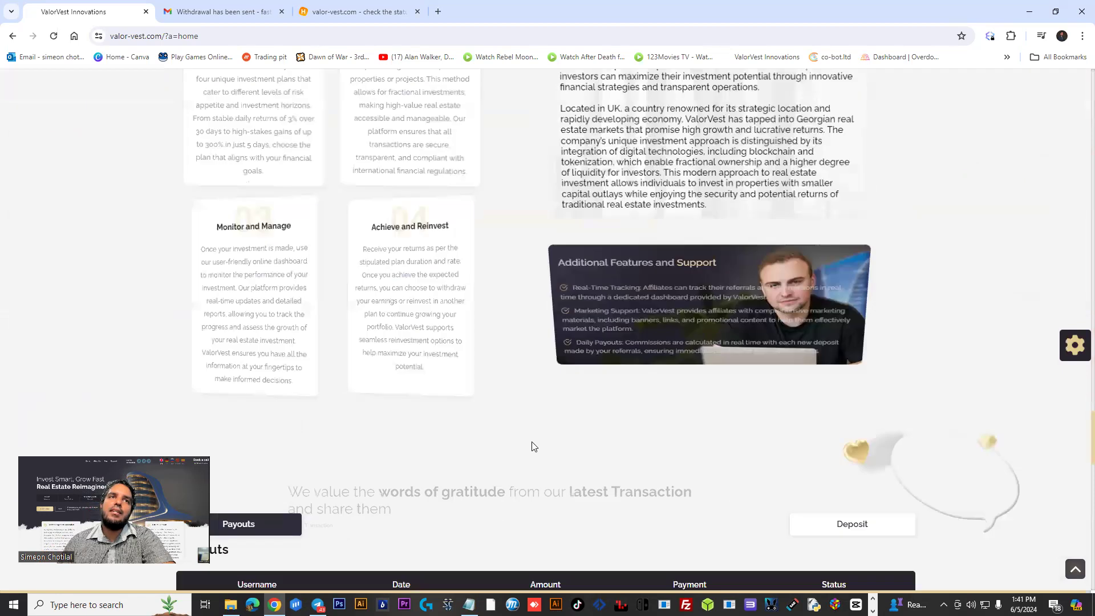
scroll(down, 3)
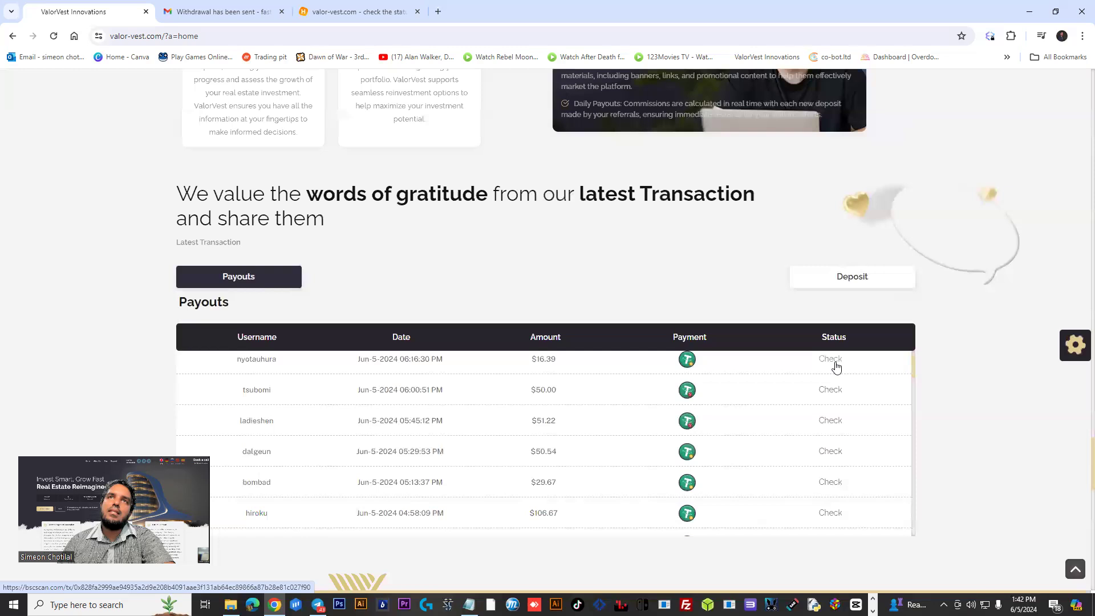
click(830, 358)
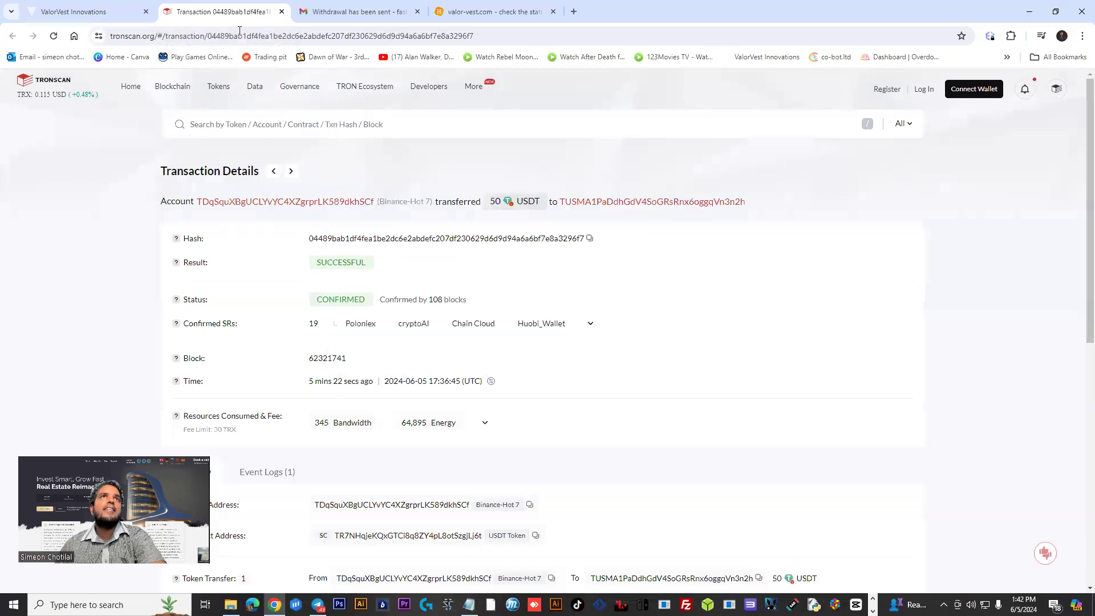
click(77, 12)
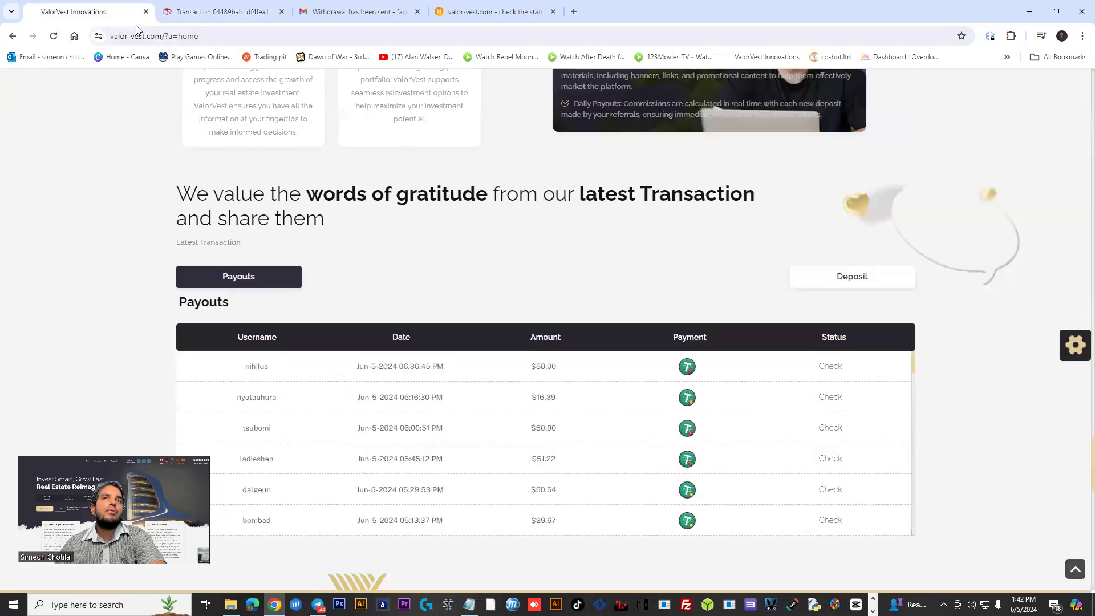
scroll(down, 3)
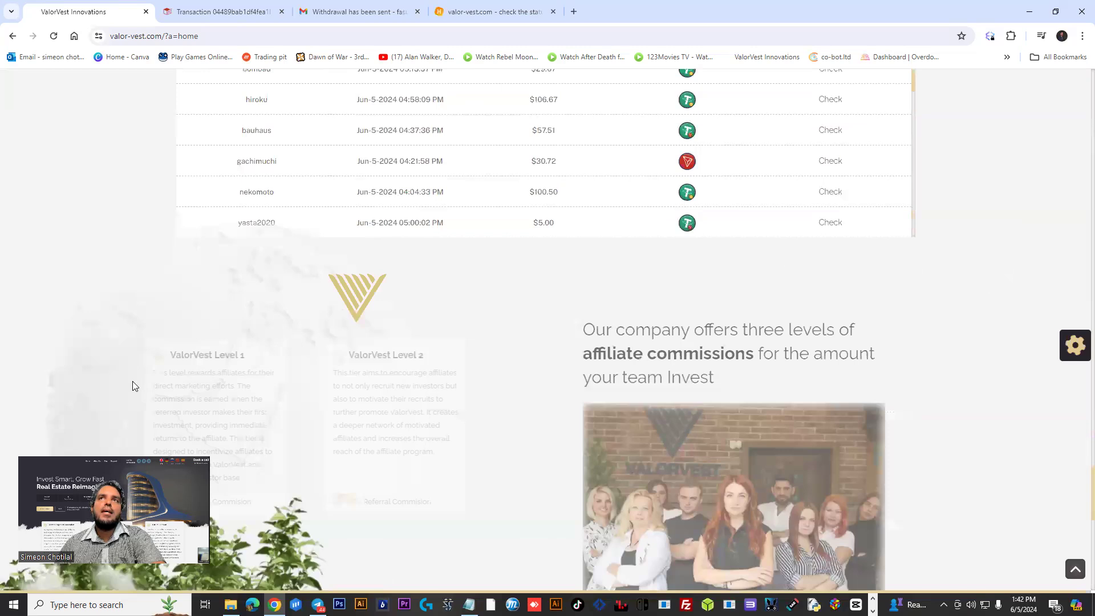
scroll(down, 3)
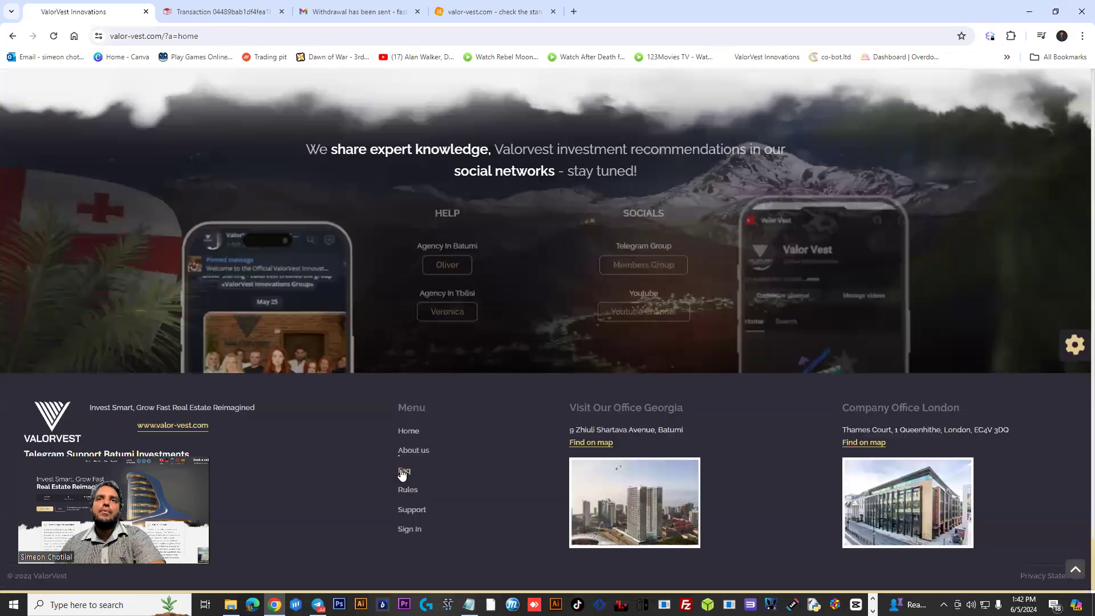
scroll(down, 3)
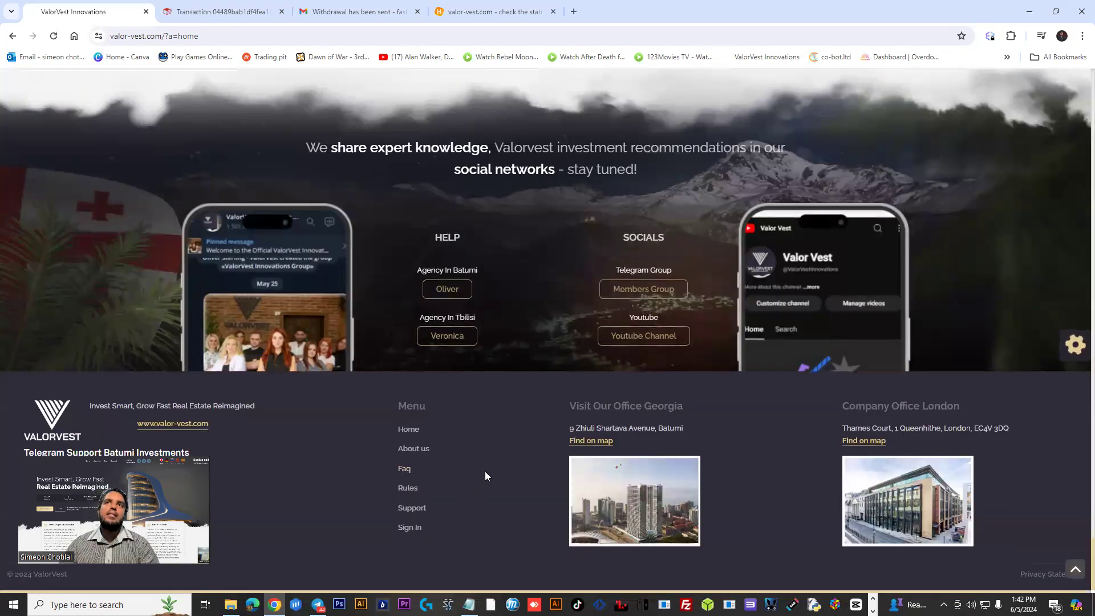
mouse_move(408, 429)
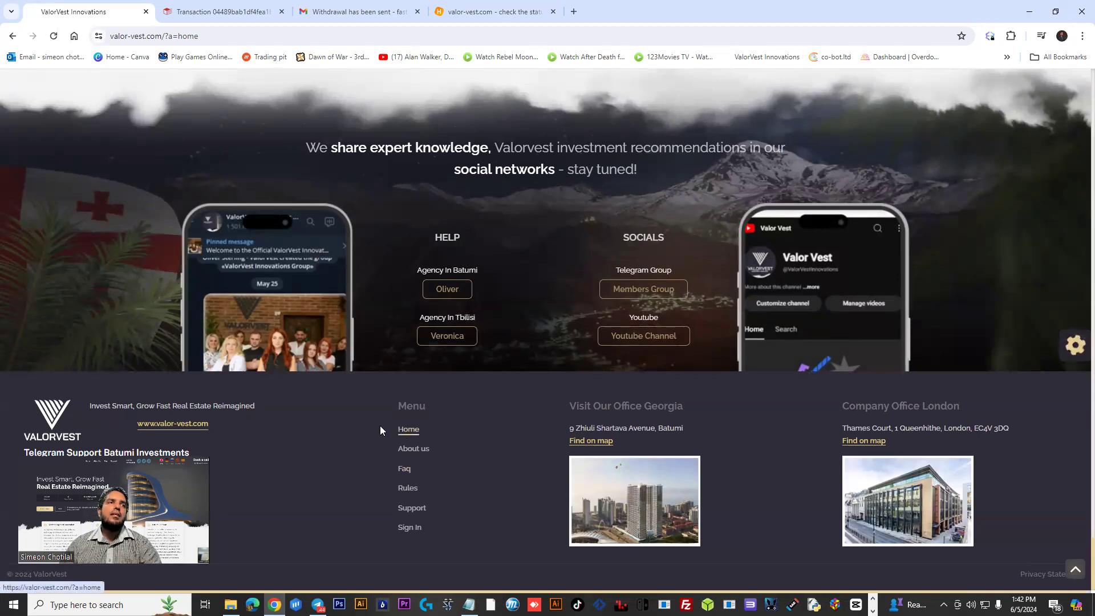